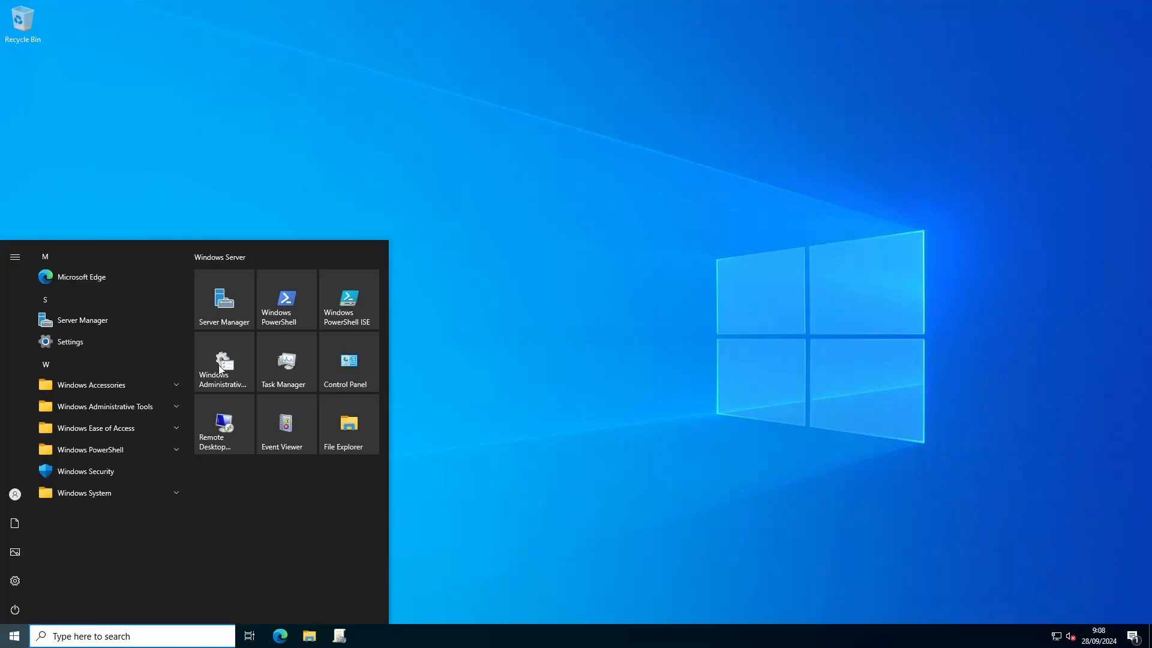
# Launch Group Policy Management from Windows Administrative Tools.
pyautogui.click(223, 363)
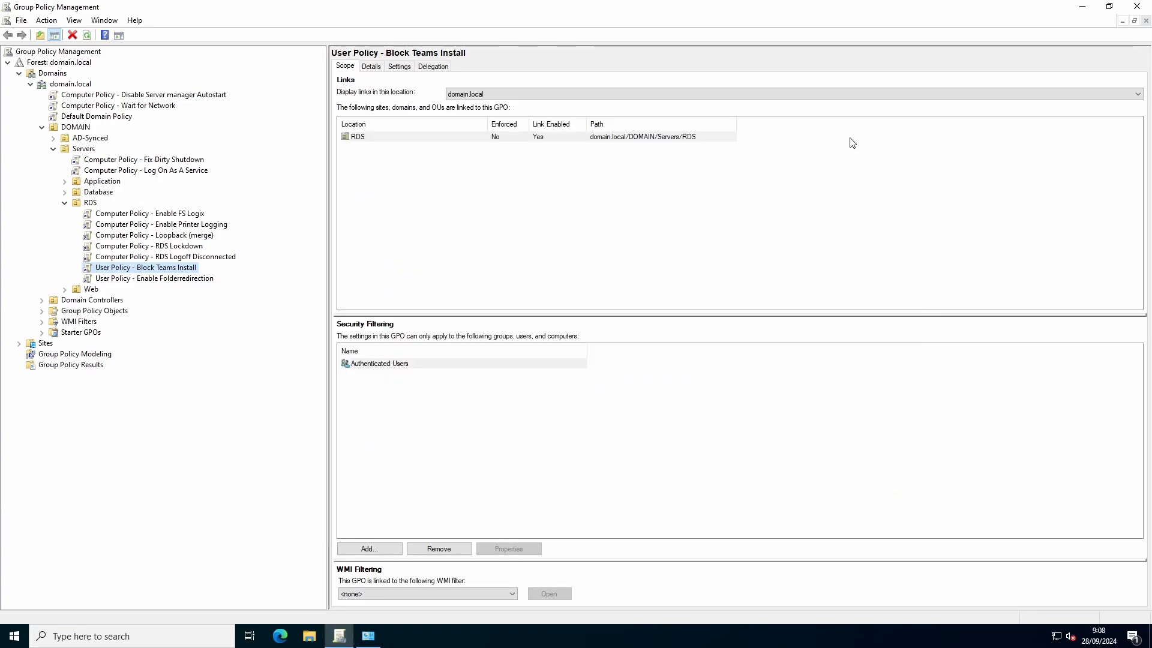
pyautogui.moveTo(559, 244)
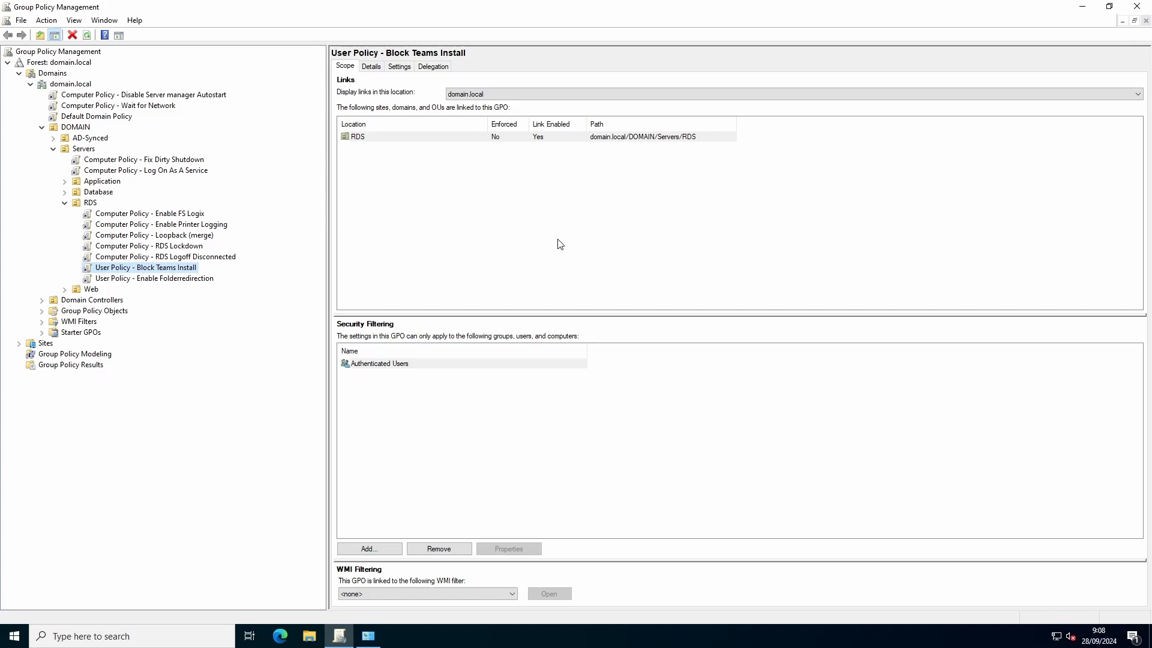
pyautogui.moveTo(254, 185)
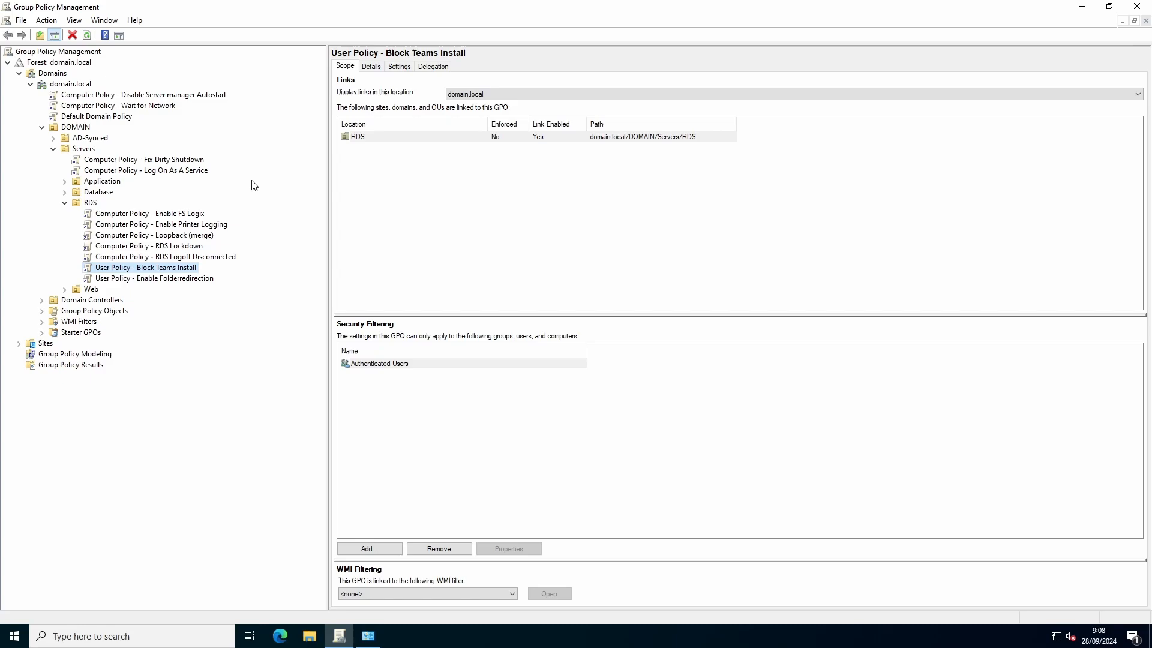
pyautogui.moveTo(214, 237)
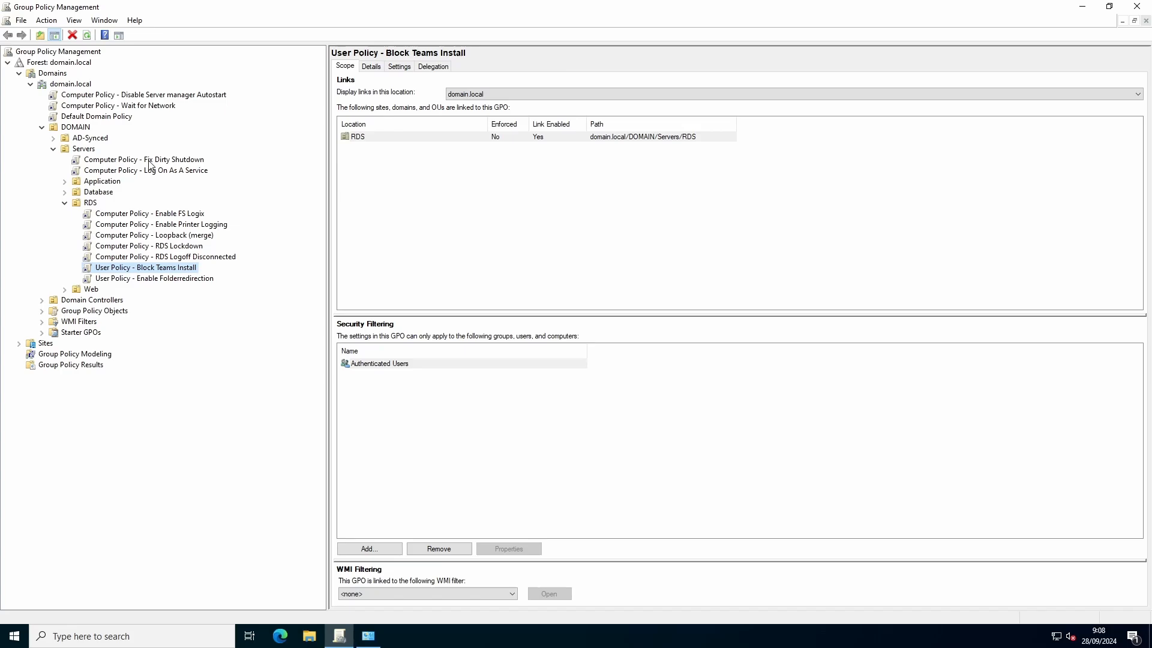
pyautogui.moveTo(53, 314)
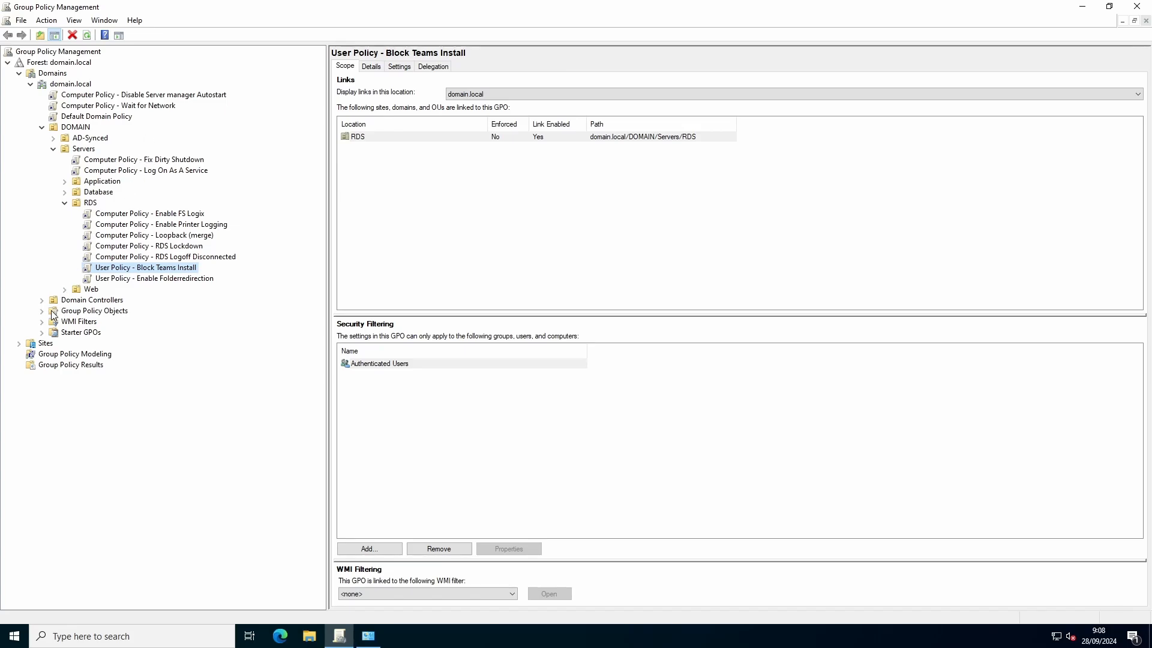
# Create a new GPO under Group Policy Objects named 'New Group Policy Object'.
pyautogui.rightClick(94, 310)
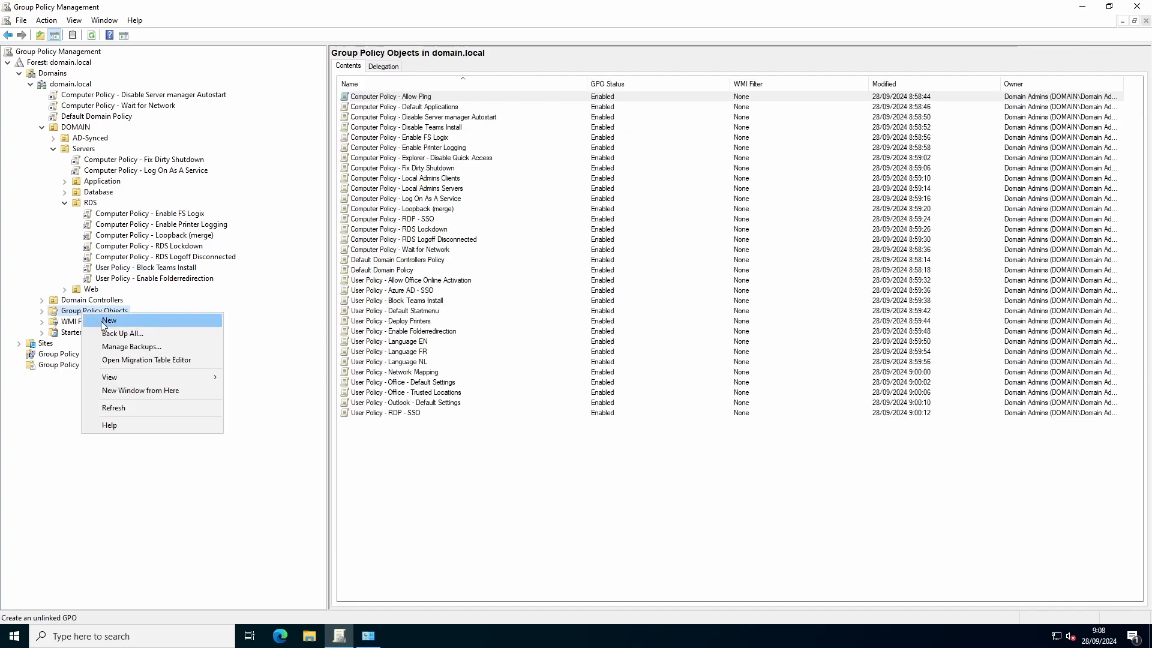
pyautogui.click(108, 320)
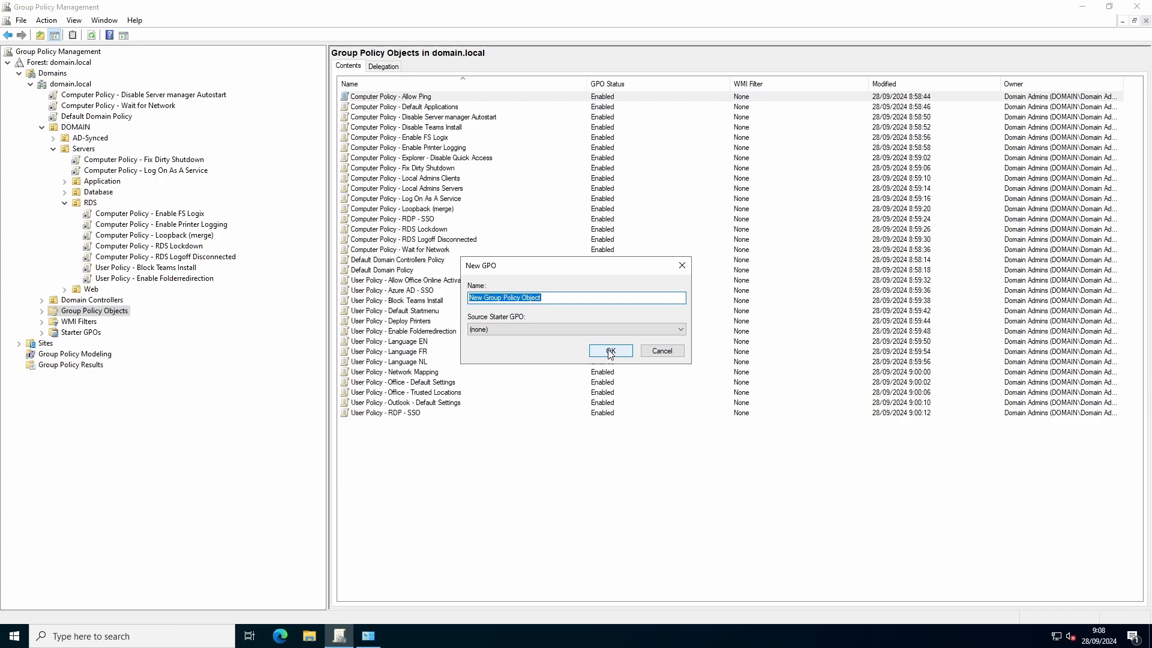
pyautogui.click(609, 351)
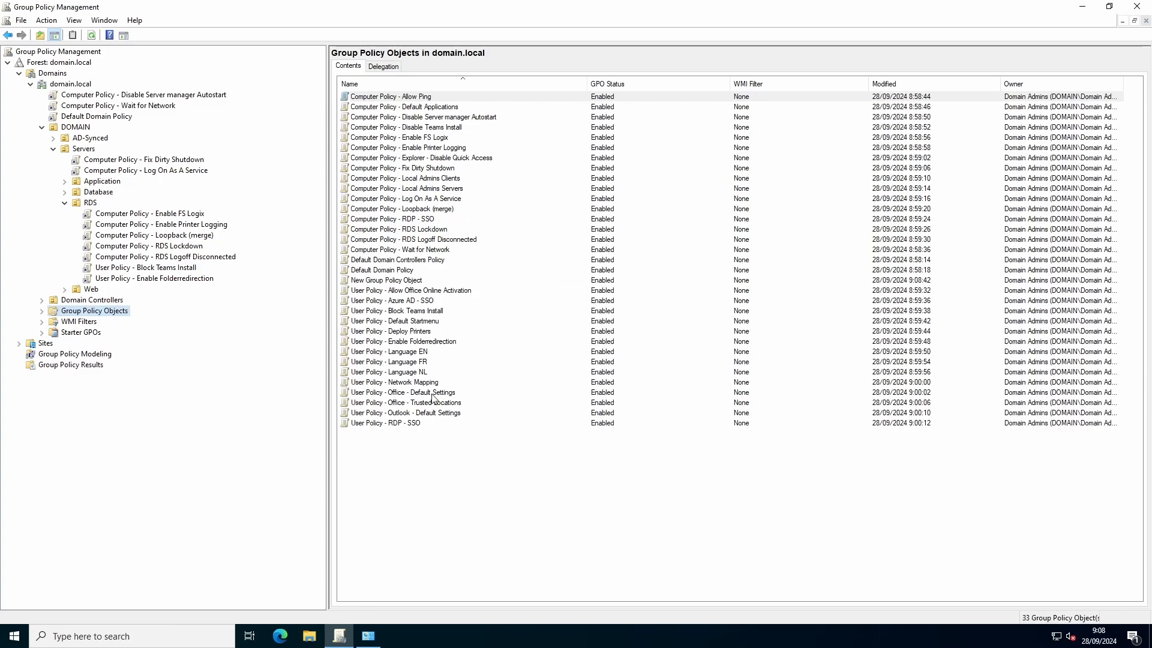
pyautogui.moveTo(406, 301)
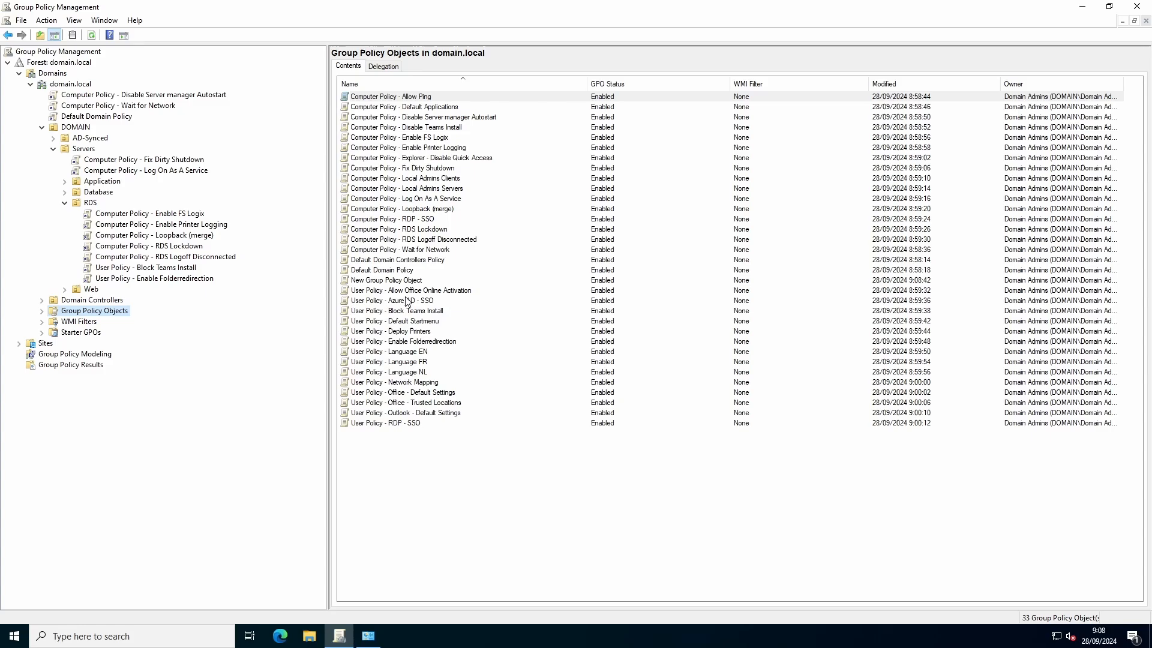
# Open 'New Group Policy Object' in the Group Policy Management Editor.
pyautogui.doubleClick(386, 280)
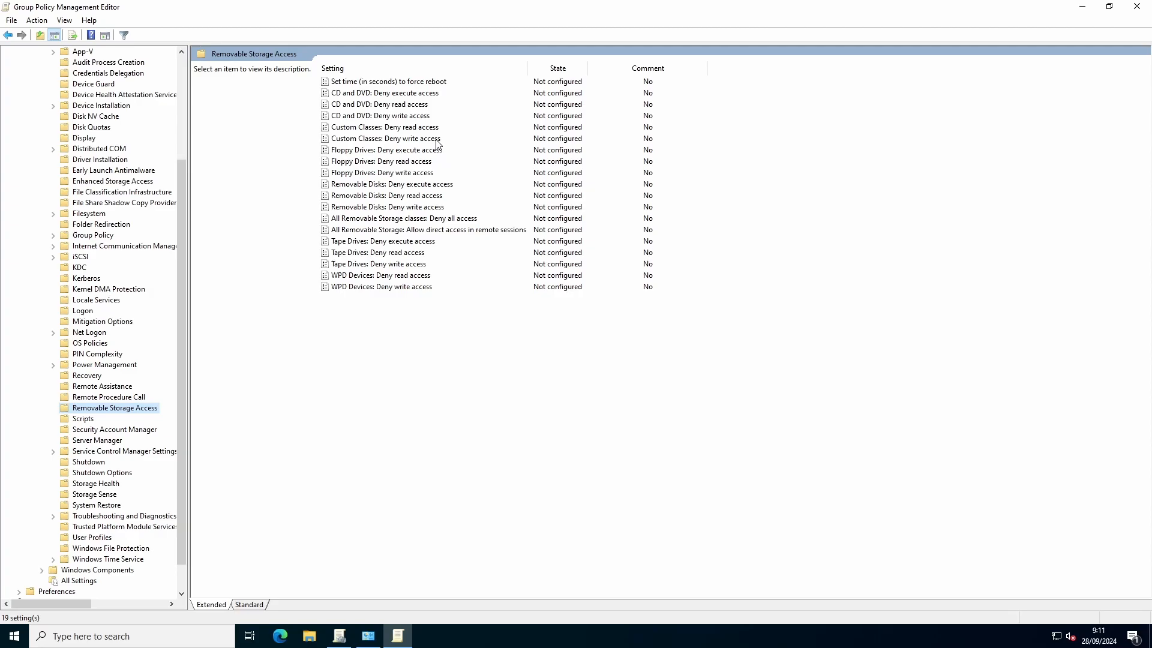
pyautogui.moveTo(384, 196)
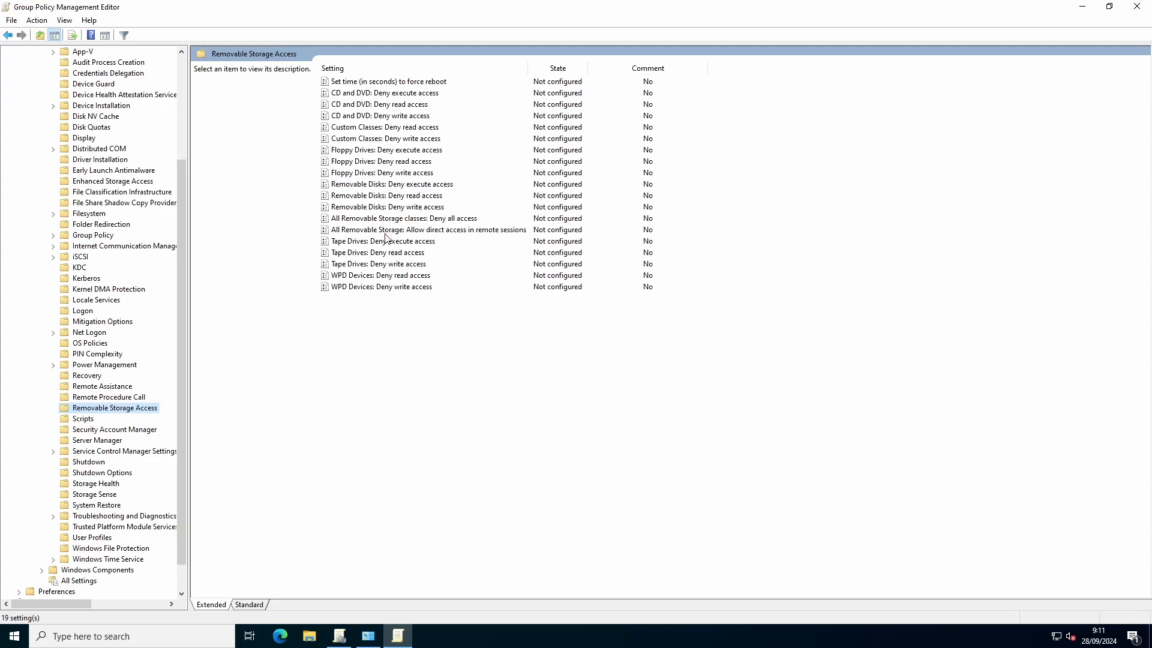
pyautogui.moveTo(385, 222)
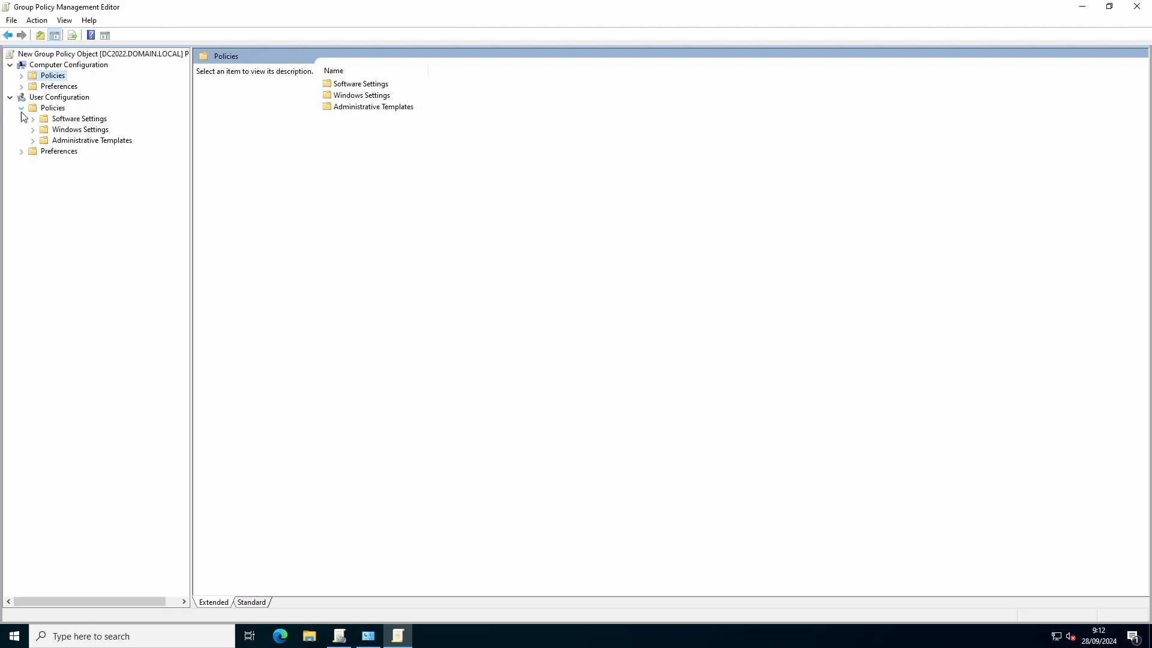
# List the User Administrative Templates > Desktop settings, then select the Loopback (merge) GPO.
pyautogui.click(33, 140)
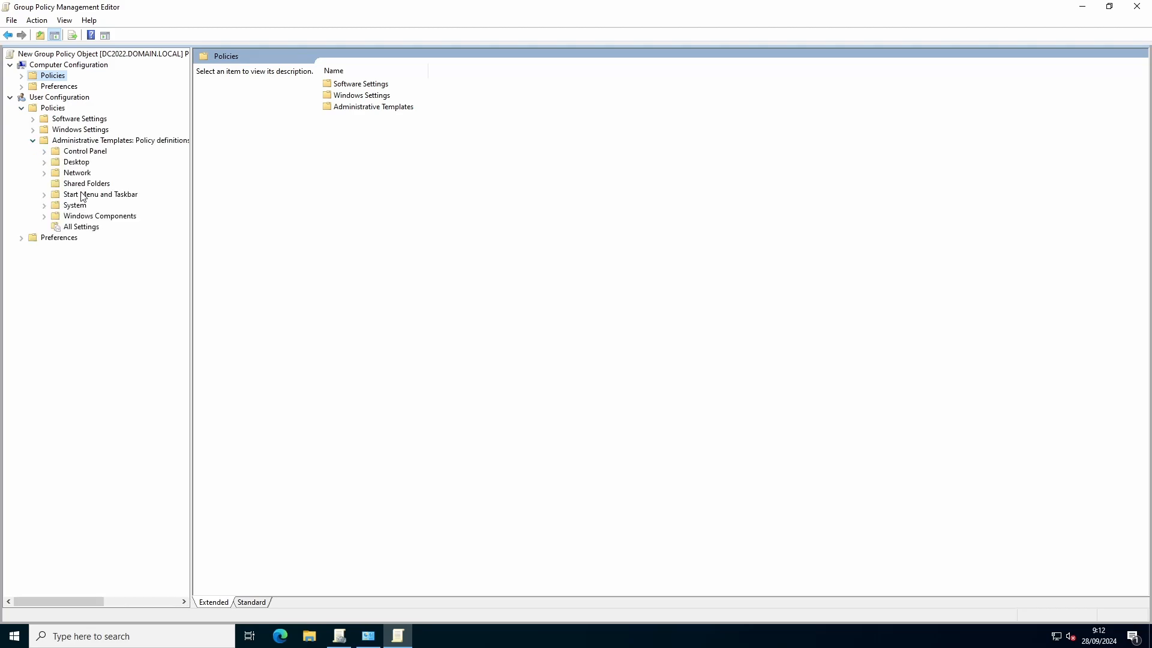
pyautogui.click(45, 162)
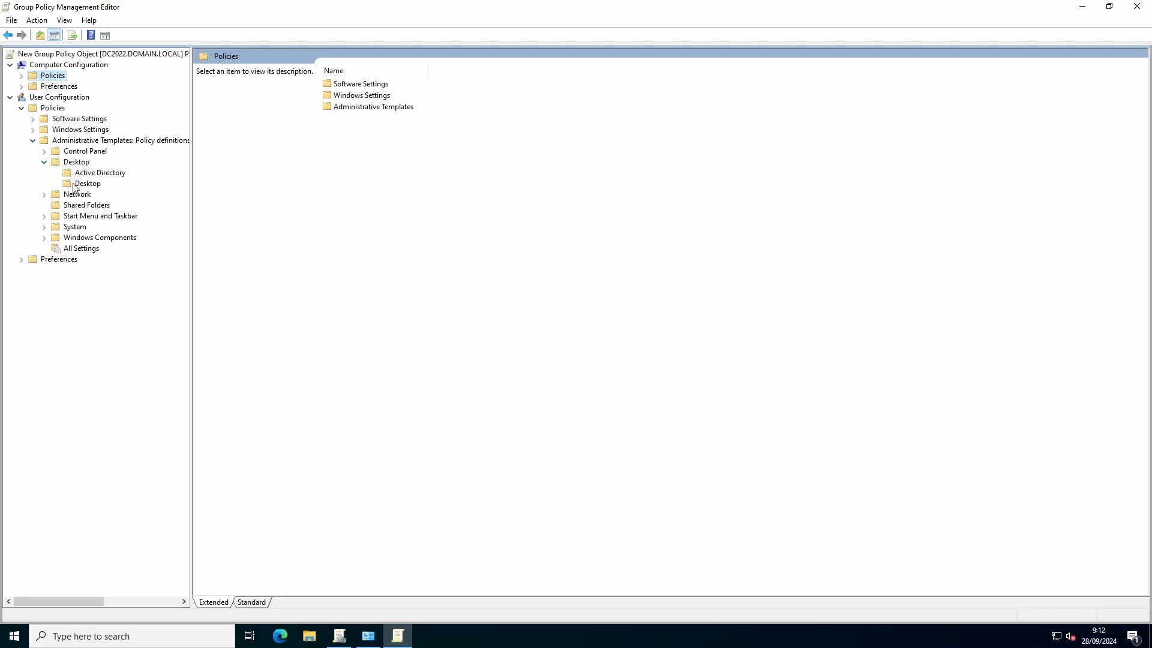
pyautogui.click(86, 183)
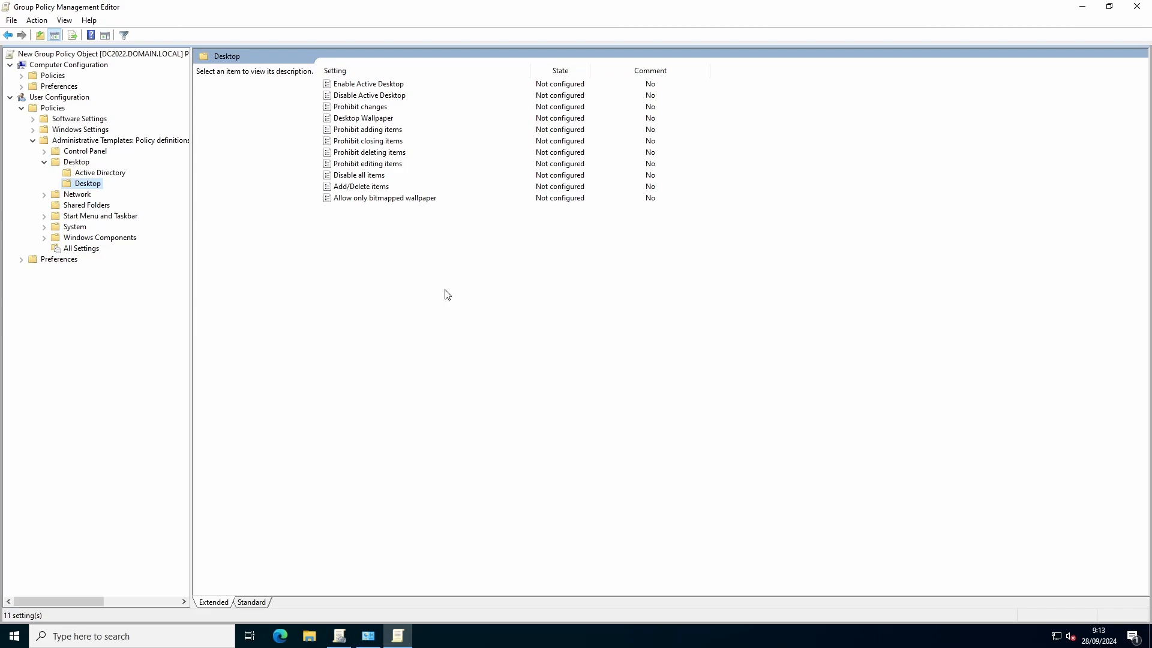
pyautogui.click(364, 117)
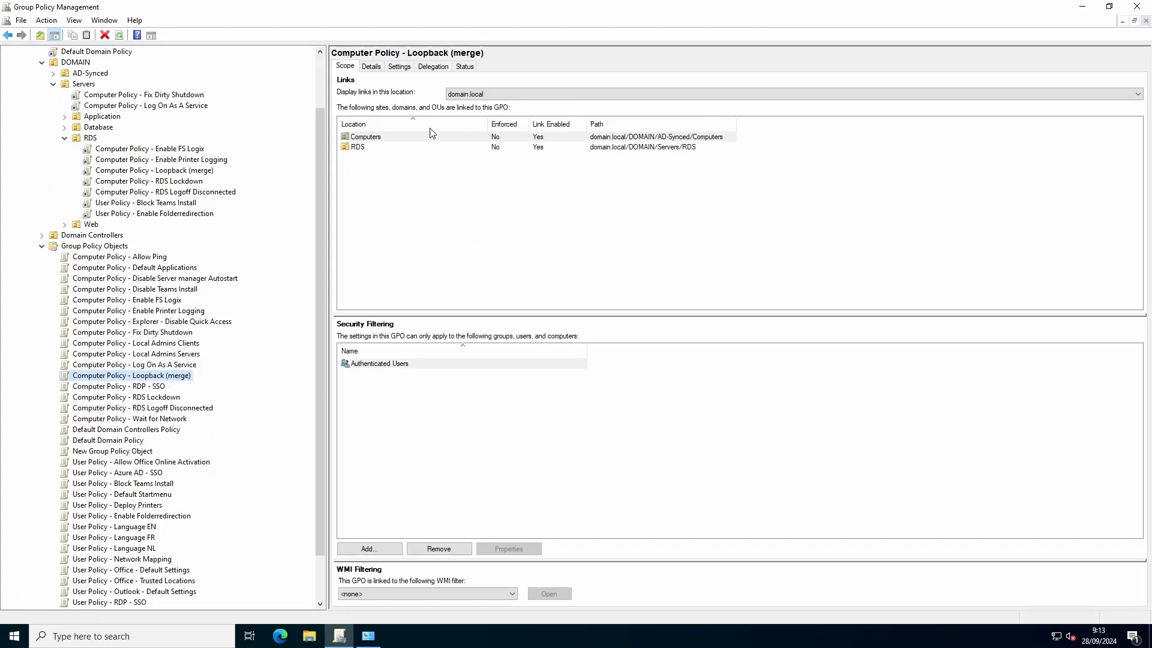
# Show the Loopback (merge) settings report in Merge mode and read the policy's explanation.
pyautogui.click(399, 66)
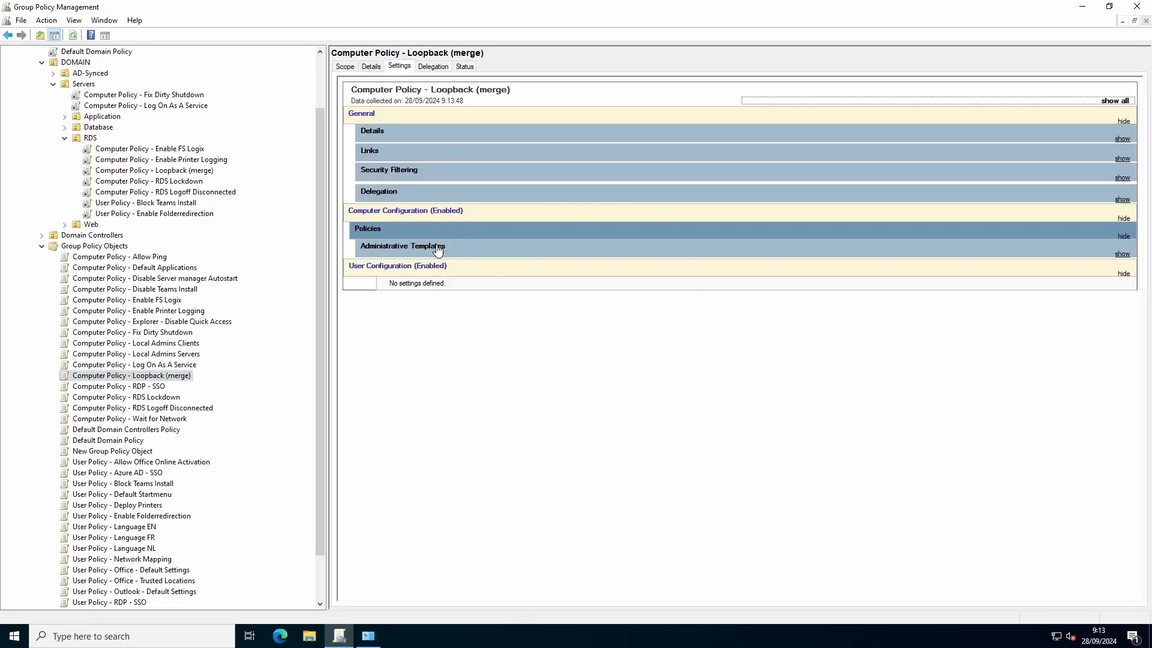
pyautogui.click(1122, 253)
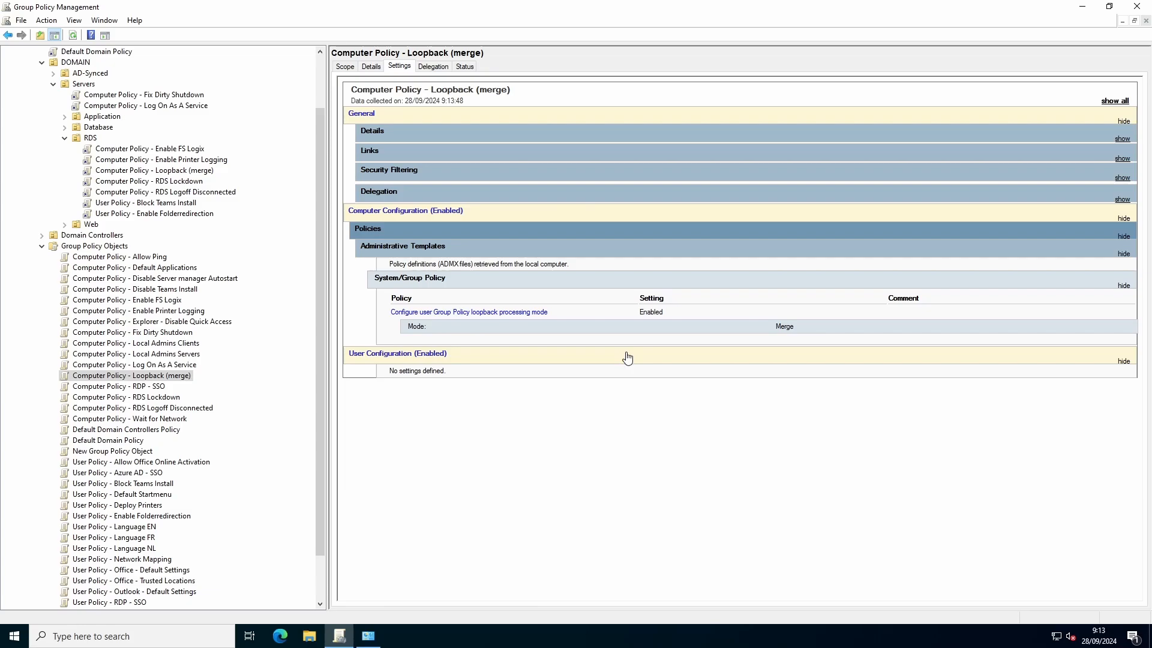
pyautogui.doubleClick(784, 326)
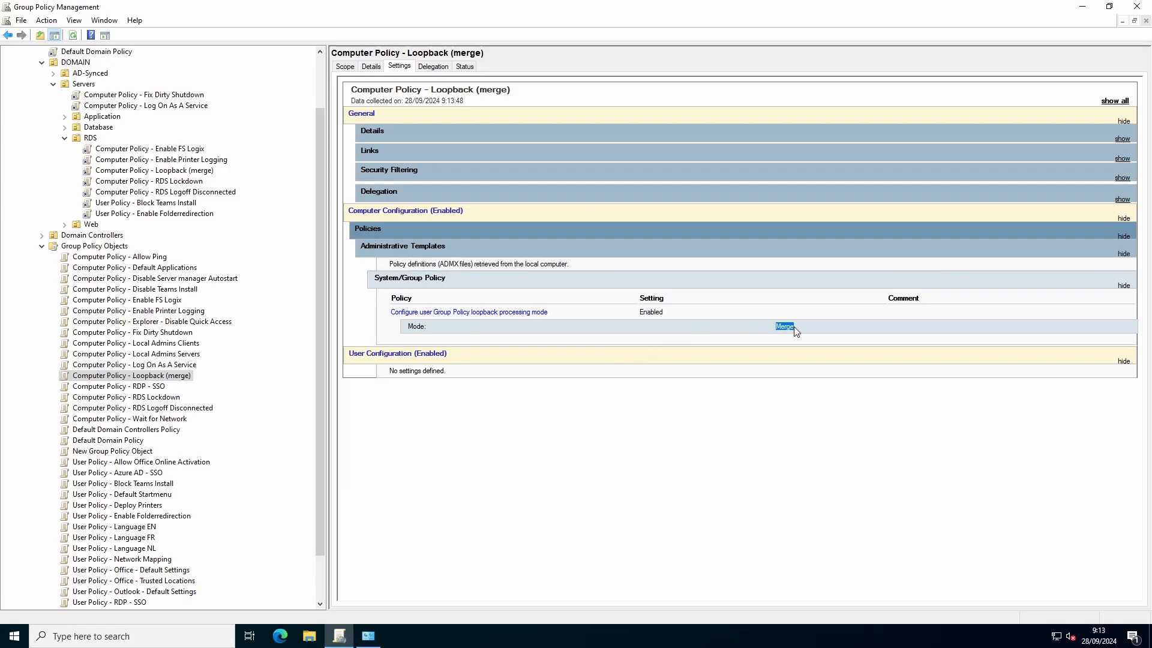
pyautogui.moveTo(809, 378)
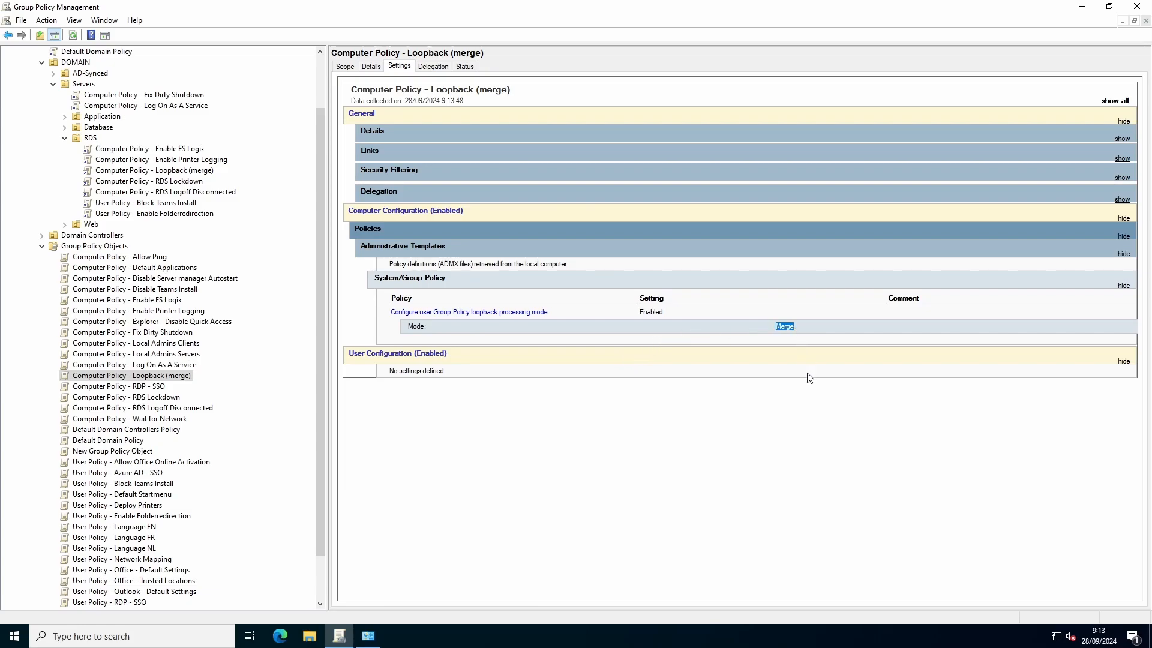
pyautogui.moveTo(489, 310)
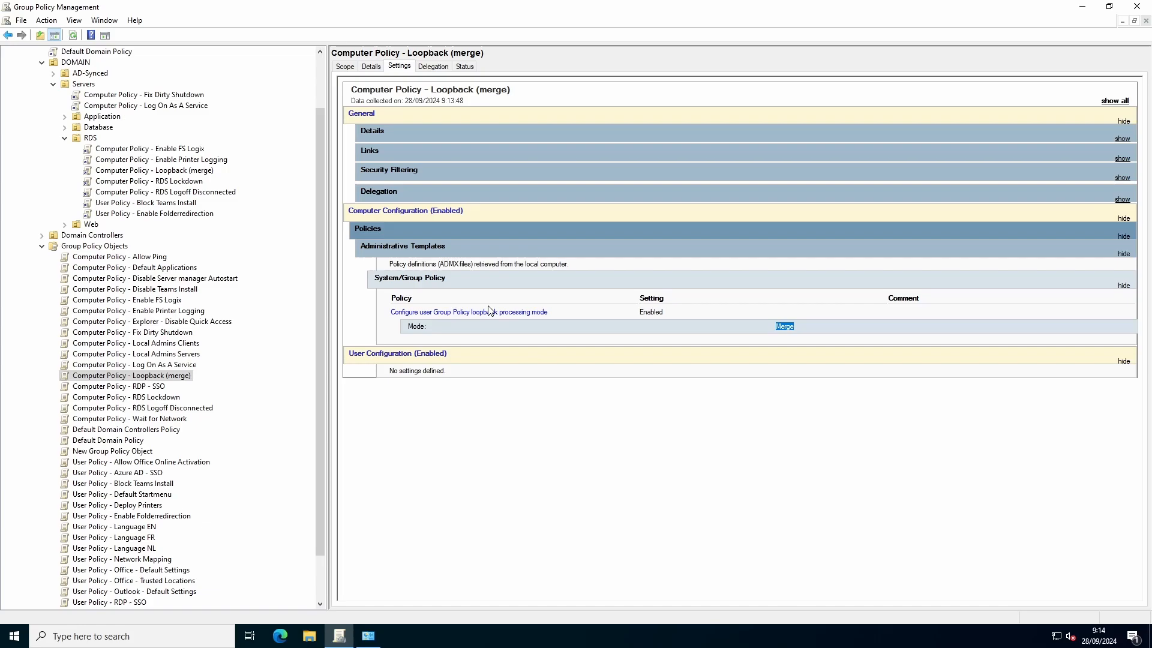
pyautogui.click(469, 311)
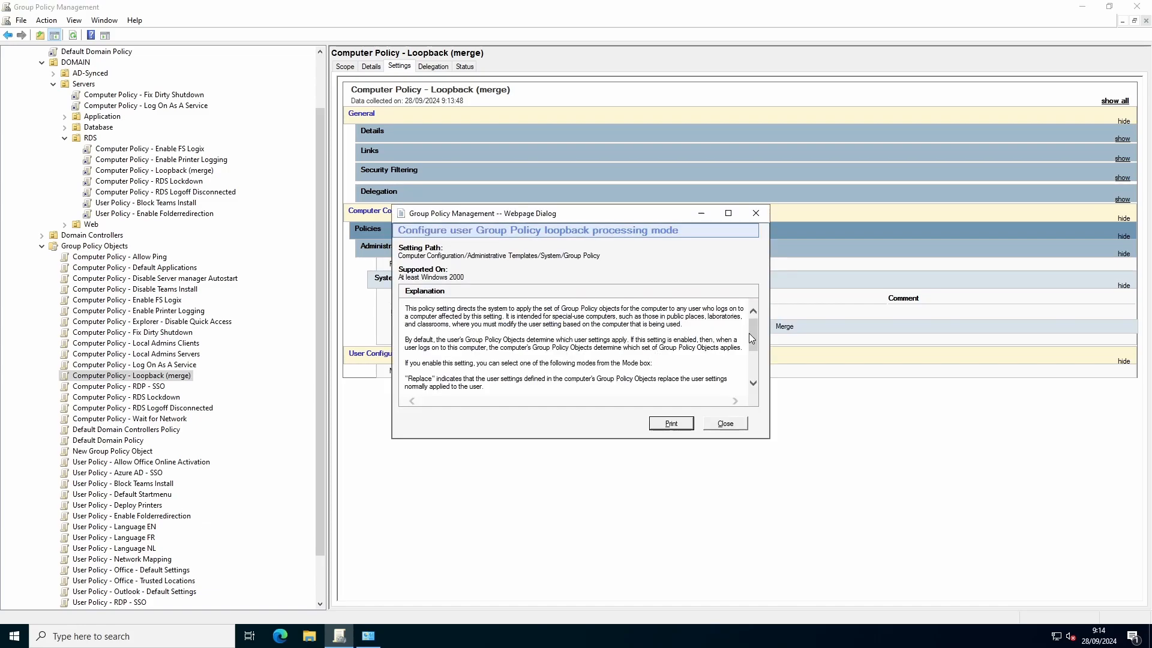
pyautogui.scroll(-3)
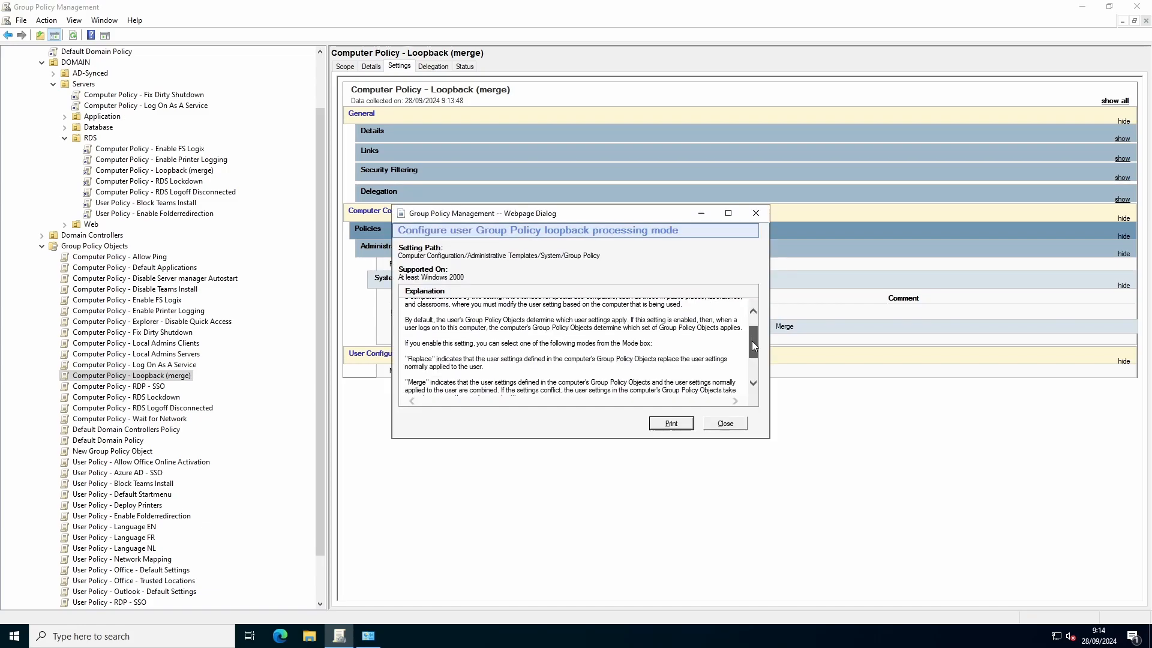
pyautogui.scroll(-3)
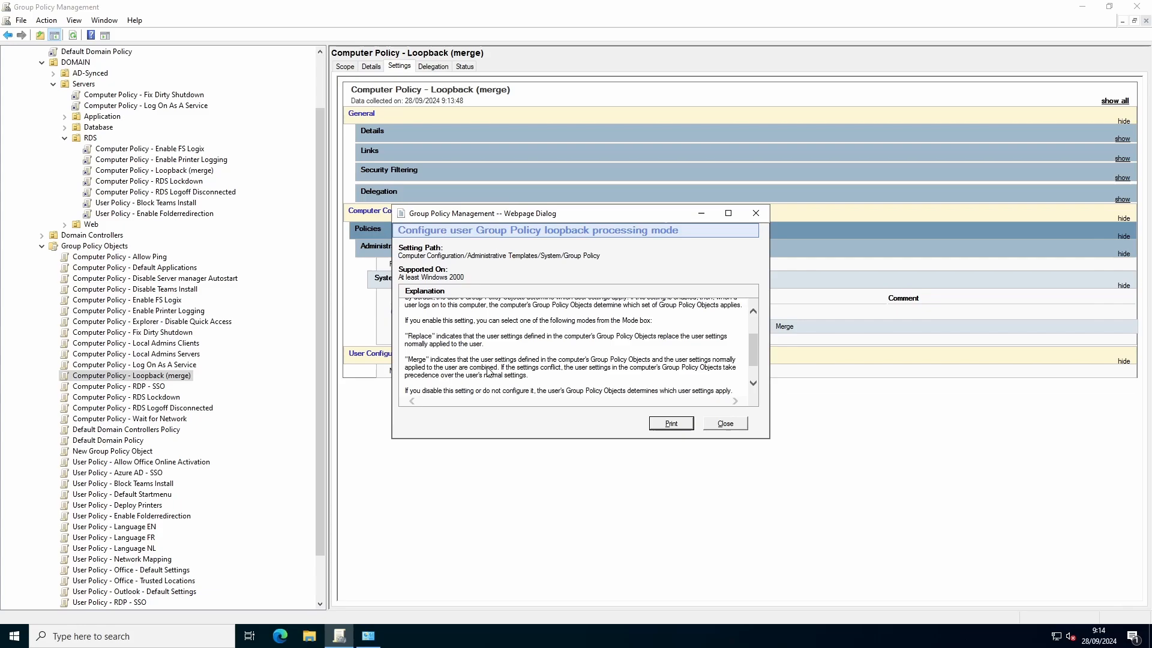
pyautogui.moveTo(548, 381)
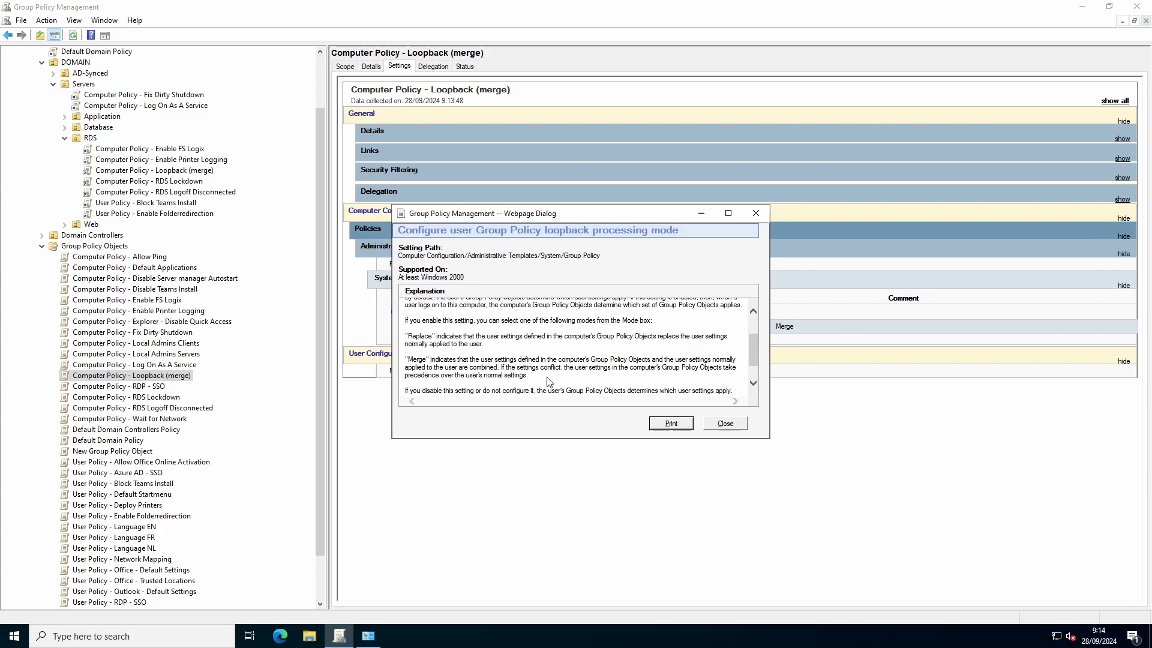
pyautogui.moveTo(1116, 494)
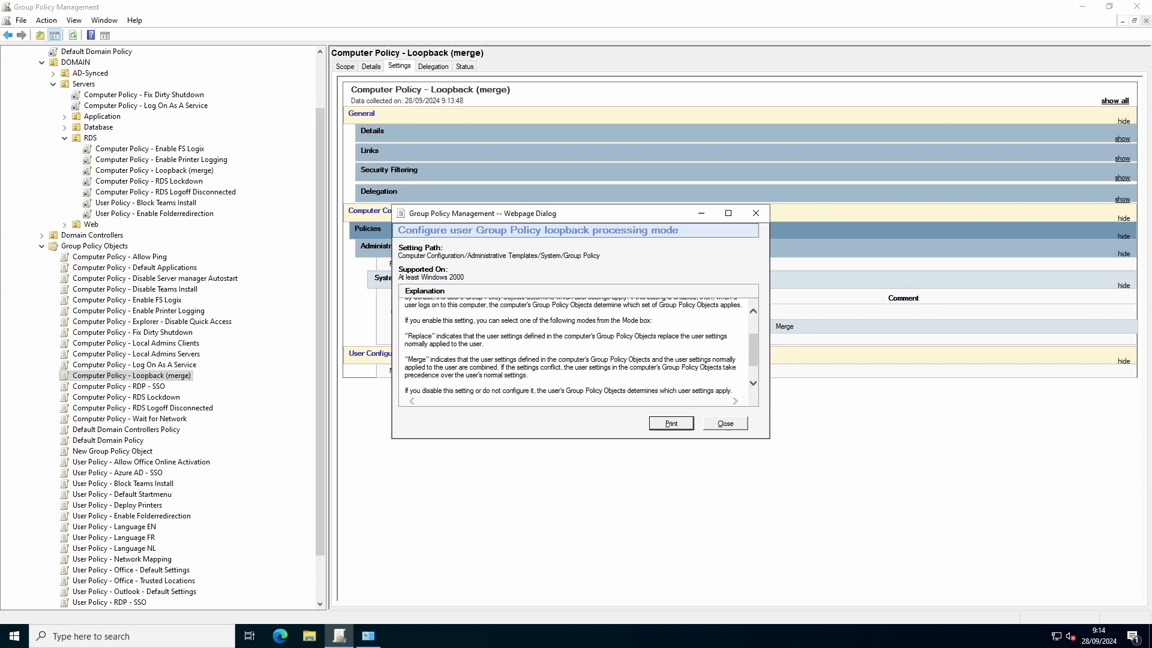
pyautogui.moveTo(533, 220)
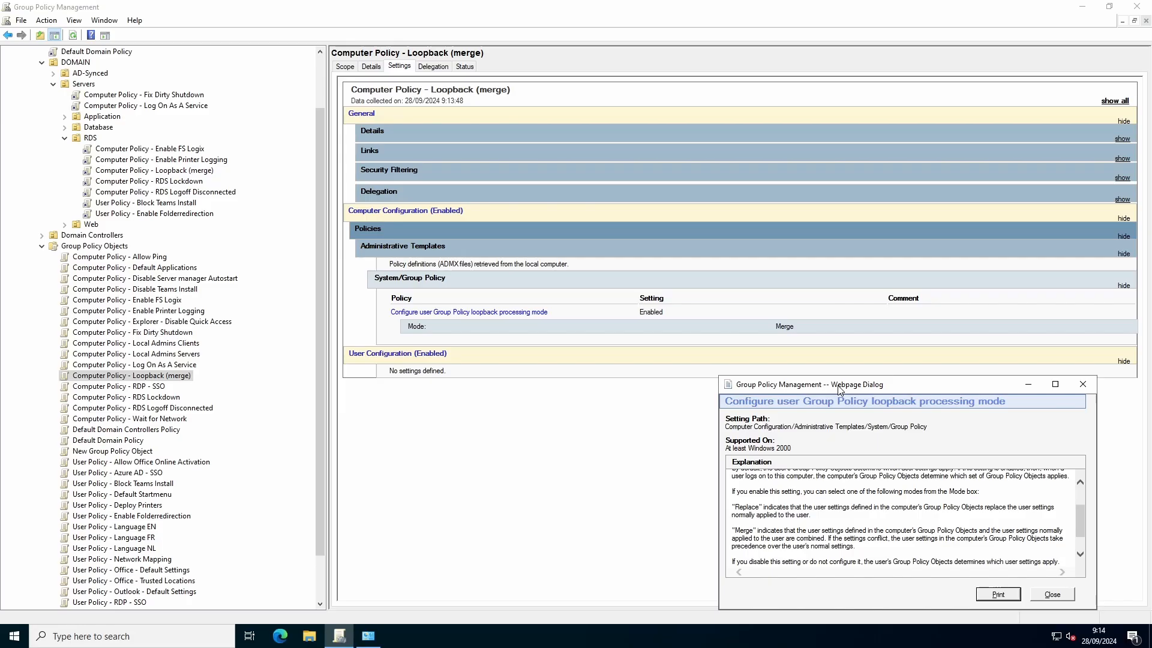
# Open \\domain.local\SYSVOL and browse to domain.local > Policies.
pyautogui.rightClick(13, 635)
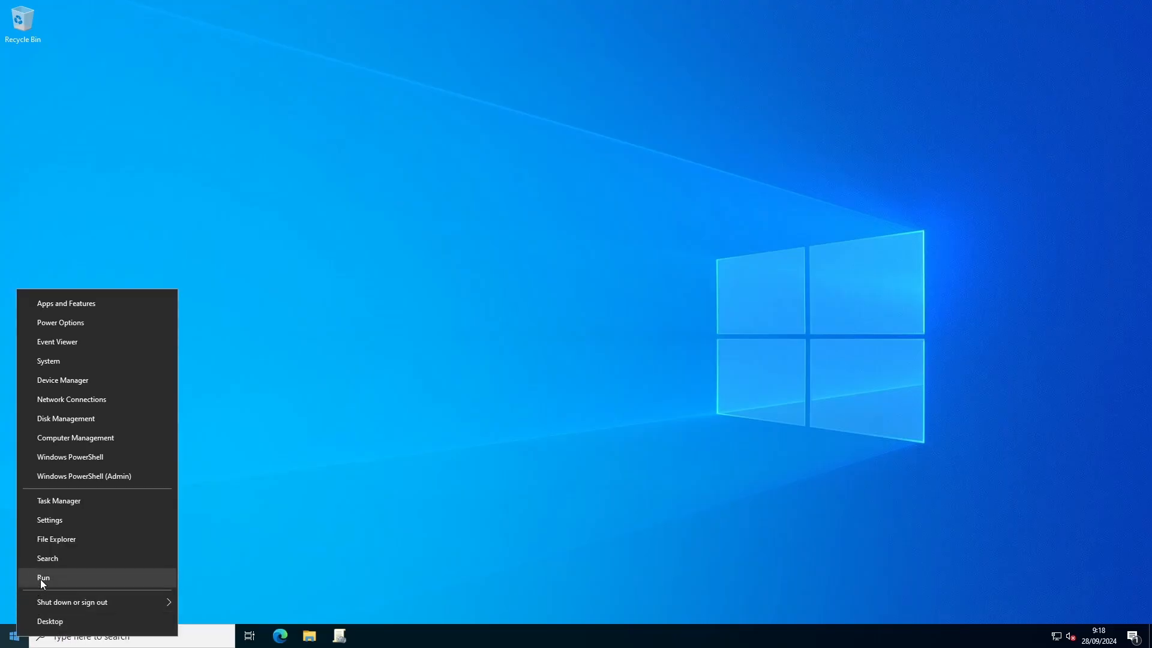
pyautogui.click(43, 578)
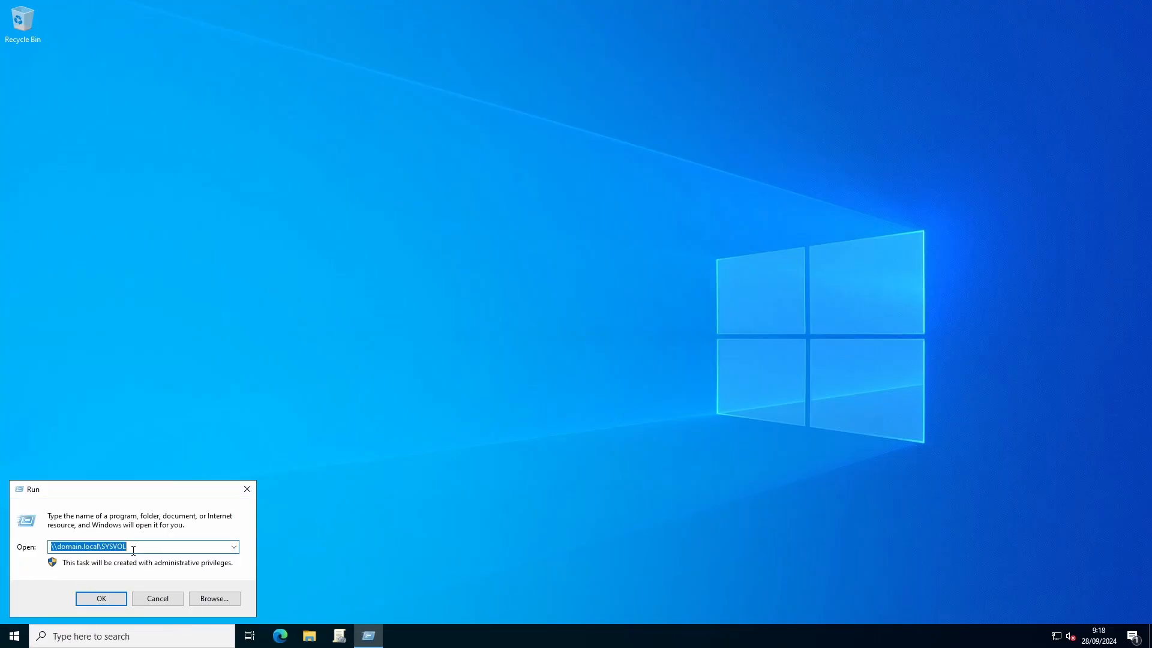
pyautogui.click(101, 599)
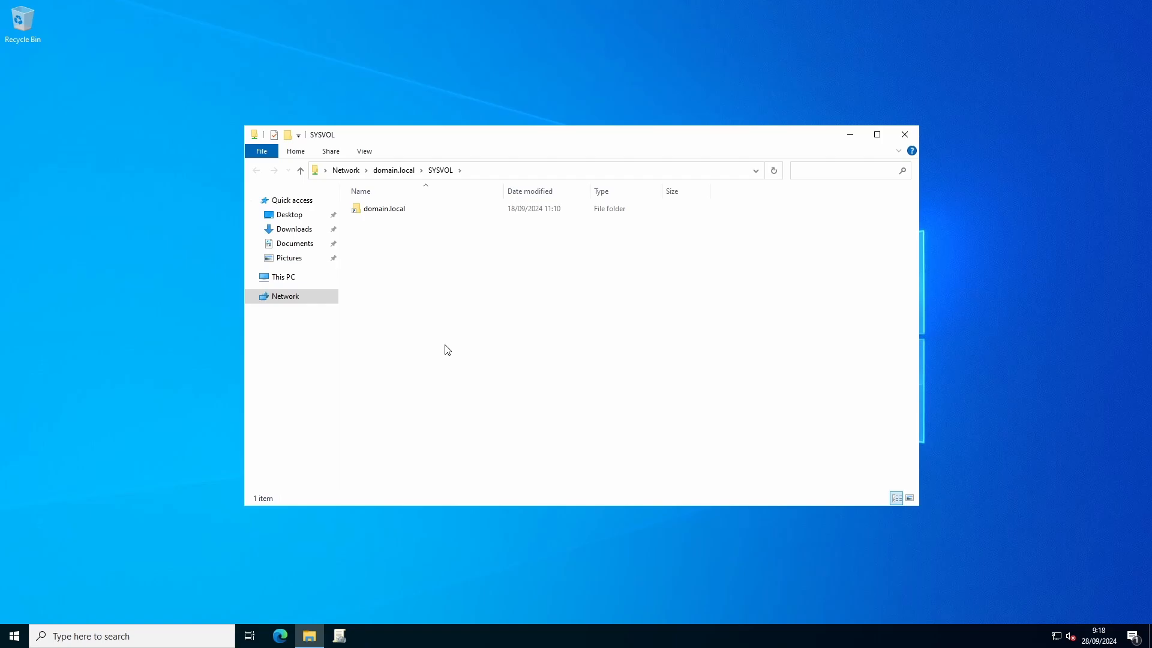
pyautogui.doubleClick(385, 209)
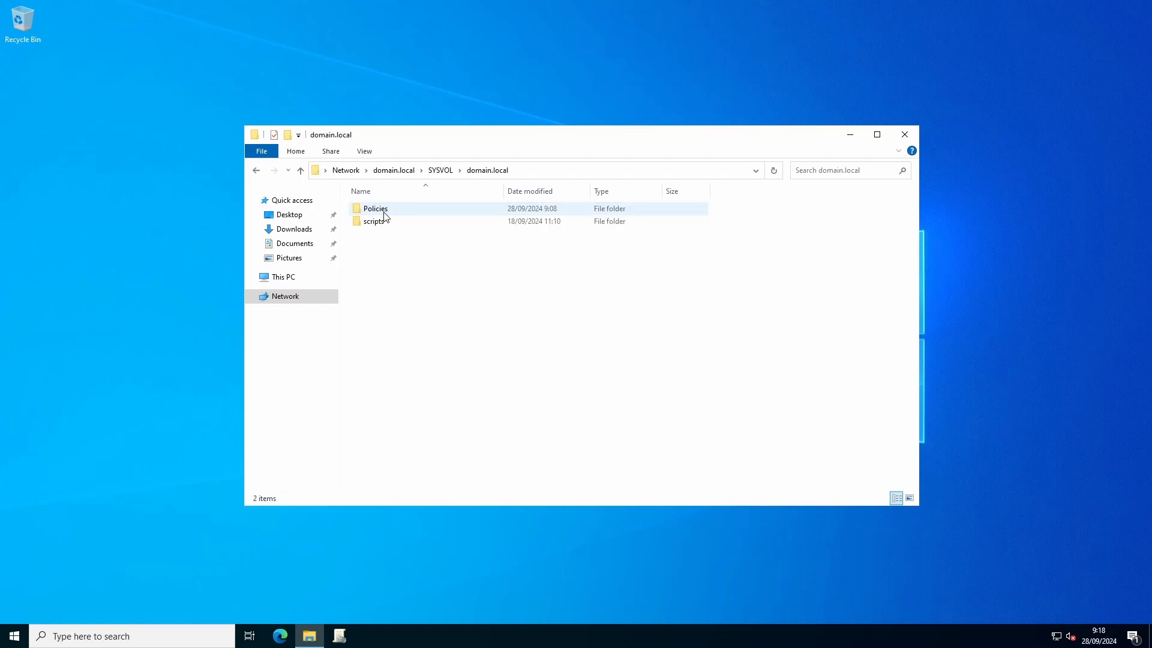
pyautogui.doubleClick(376, 208)
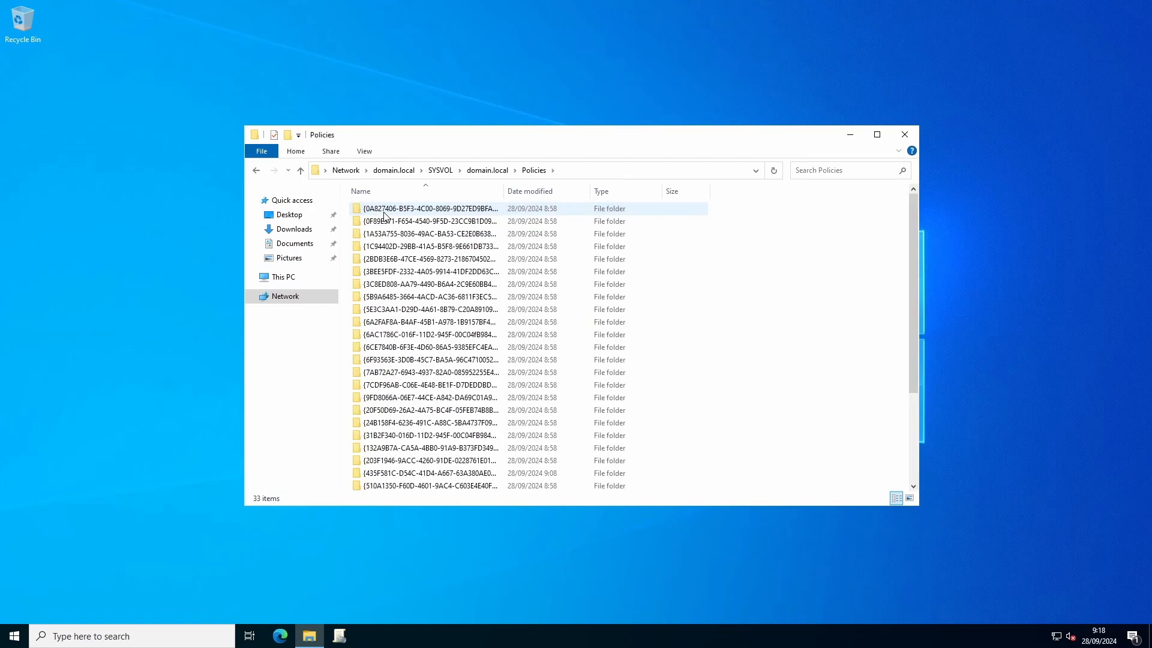
# Create a folder named PolicyDefinitions inside the Policies folder.
pyautogui.click(272, 134)
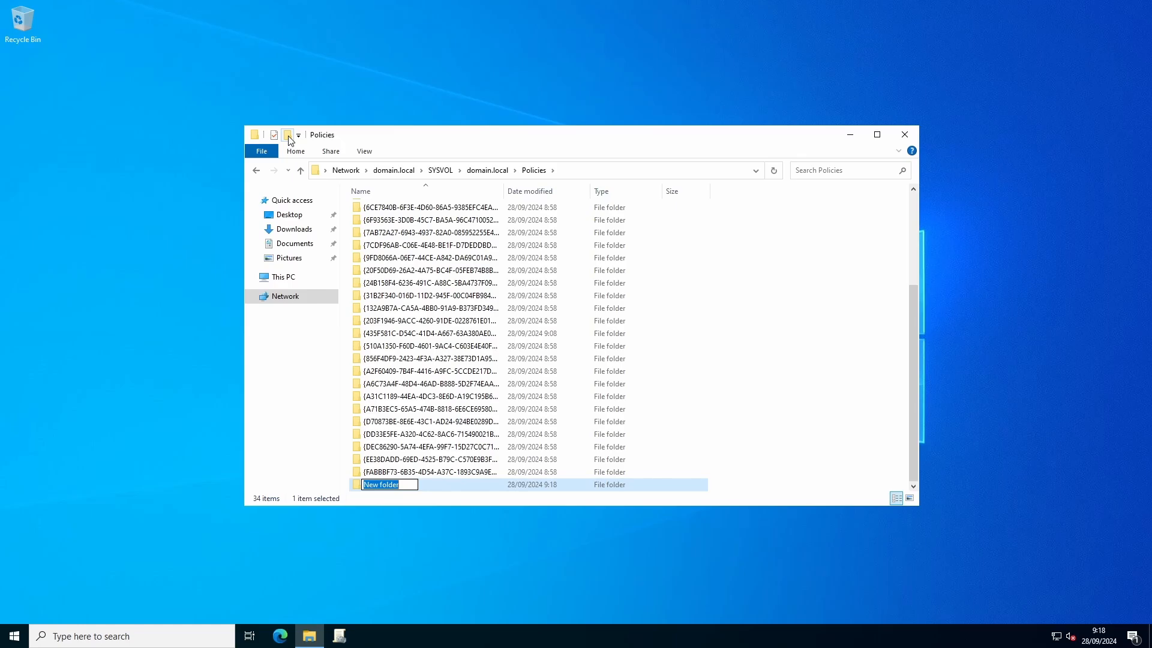
pyautogui.write('PolicyDefinitions')
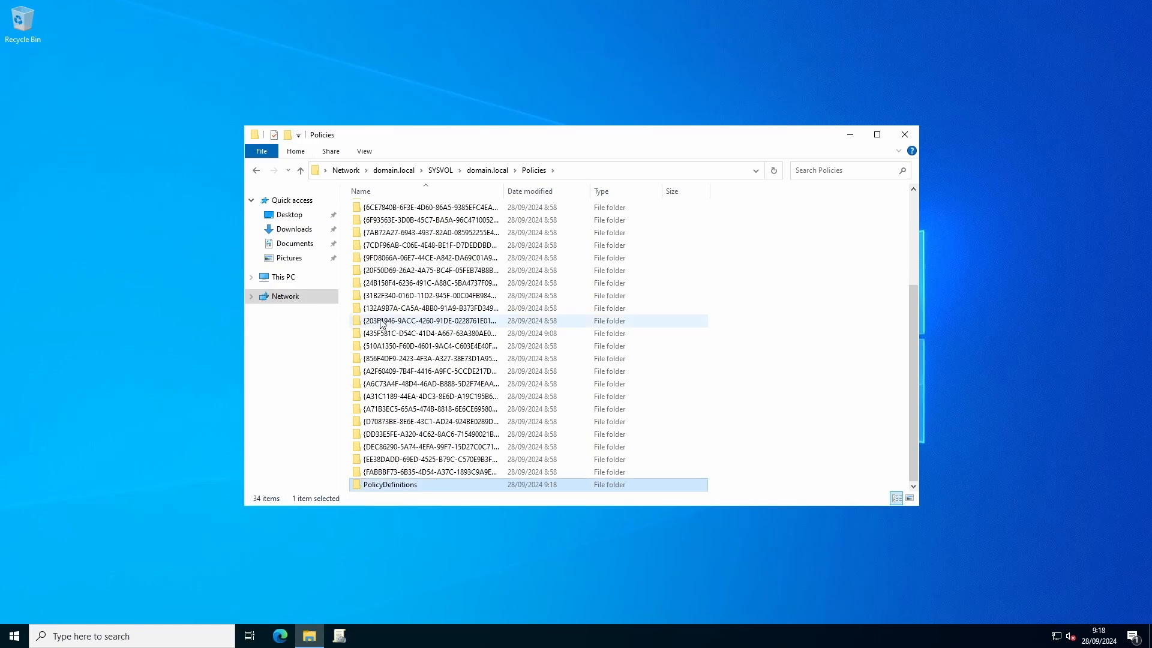
pyautogui.rightClick(308, 636)
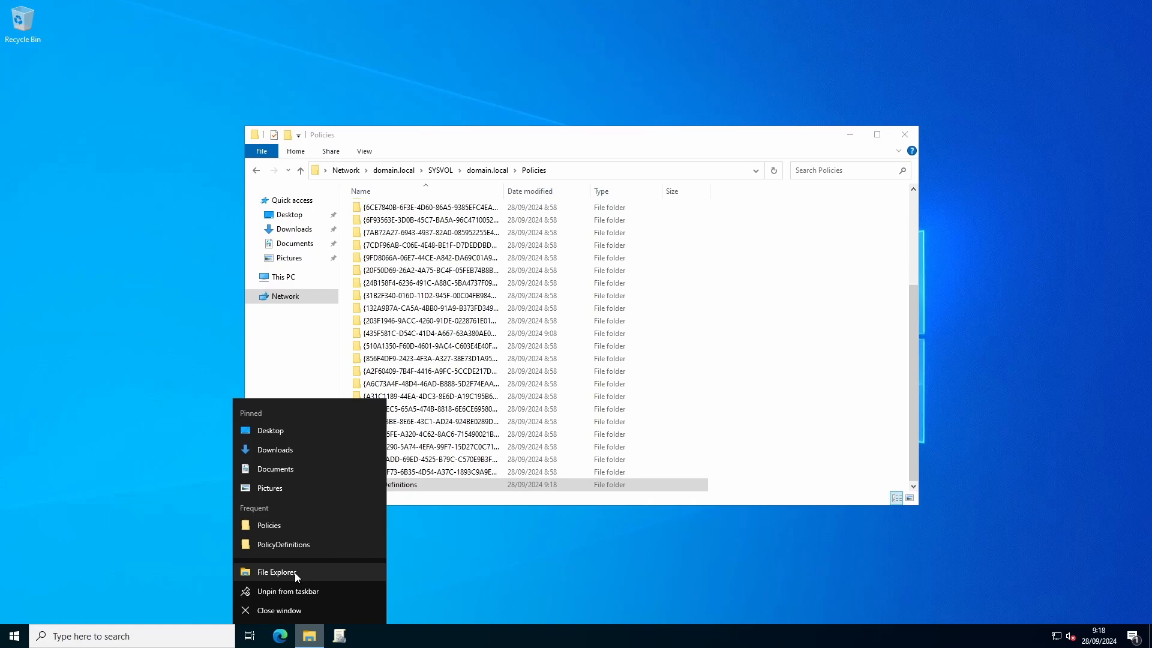
# Copy all 213 items from C:\Windows\PolicyDefinitions into the SYSVOL PolicyDefinitions folder.
pyautogui.click(278, 572)
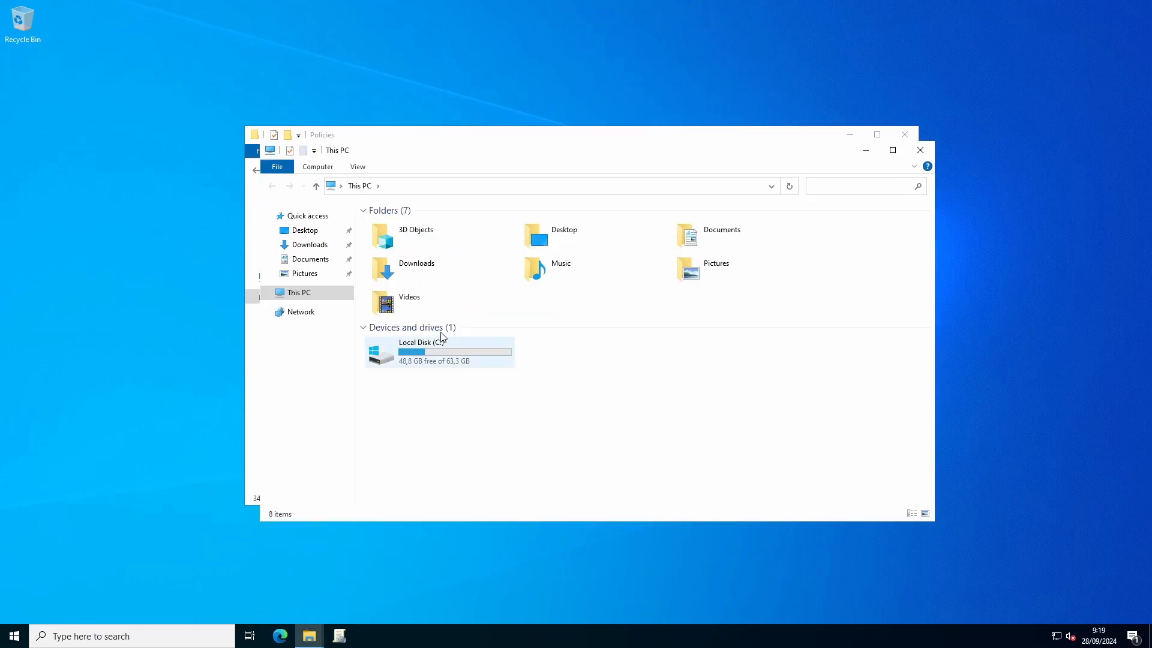
pyautogui.doubleClick(422, 350)
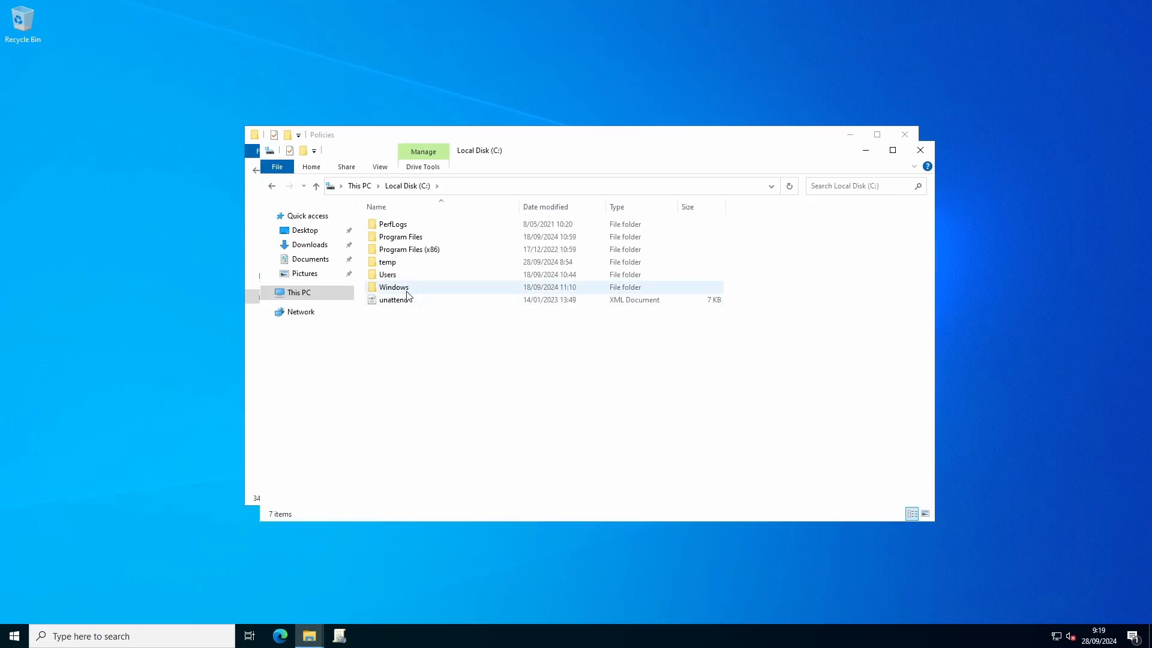
pyautogui.doubleClick(393, 287)
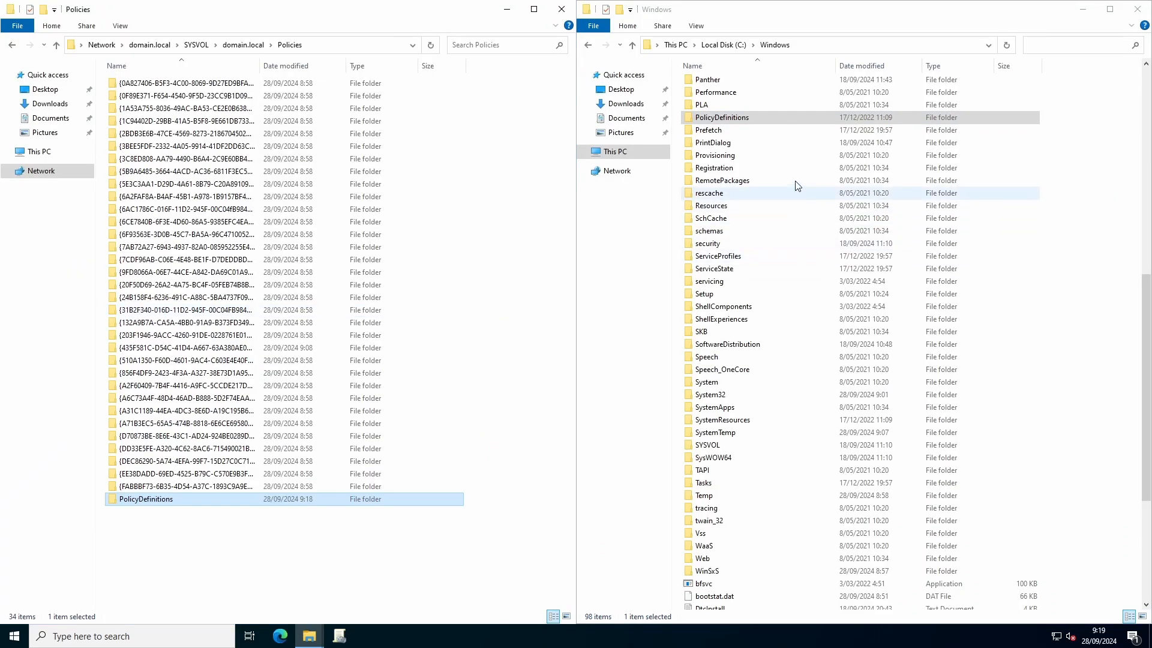
pyautogui.doubleClick(722, 117)
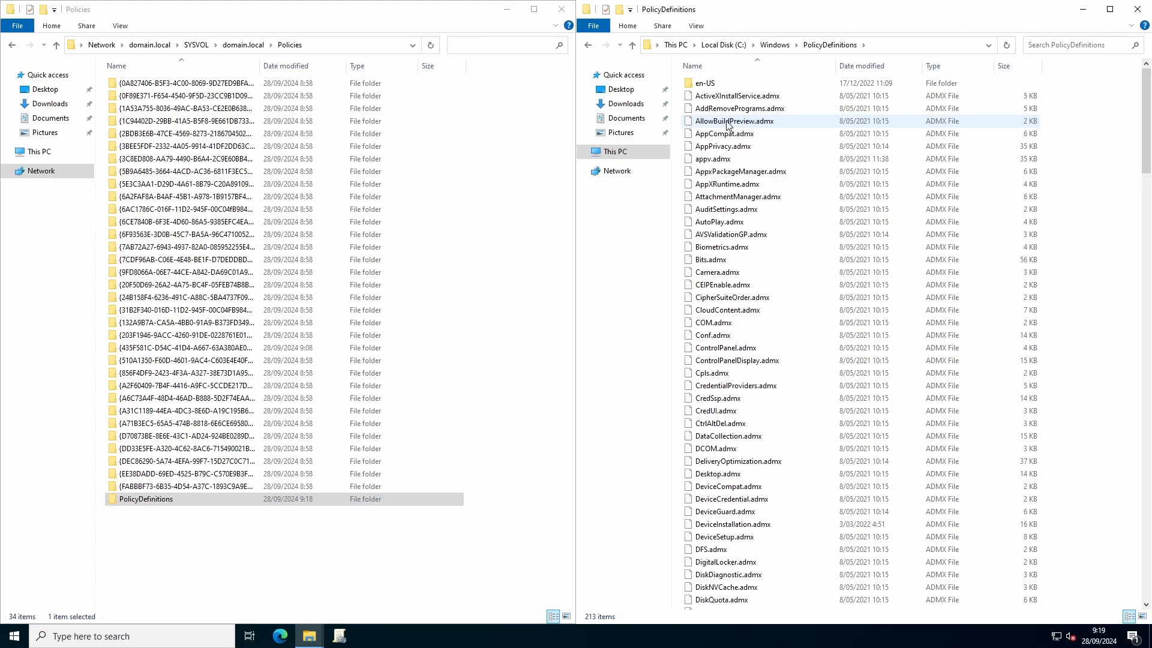
pyautogui.press('ctrl+a')
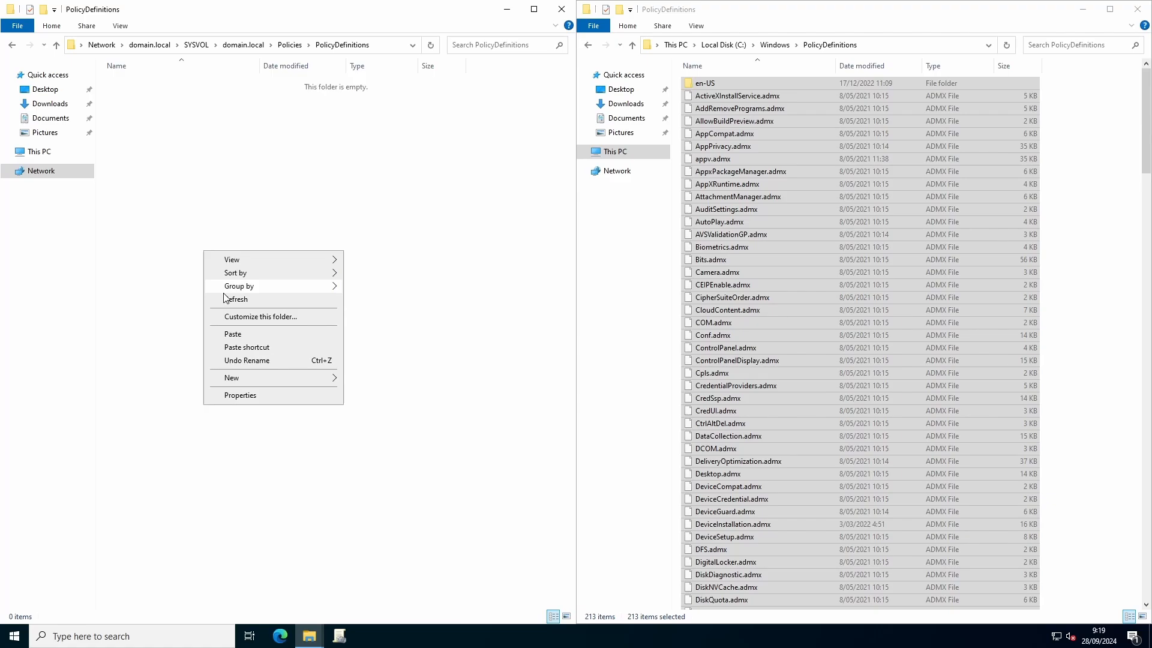
pyautogui.click(235, 339)
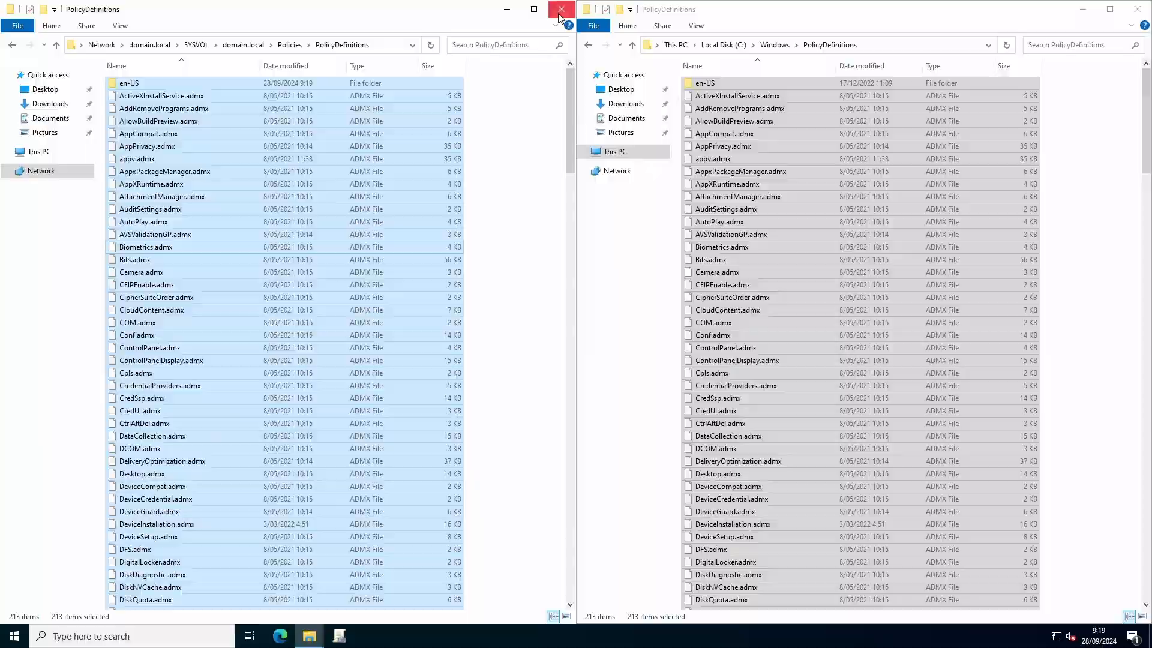
pyautogui.click(561, 10)
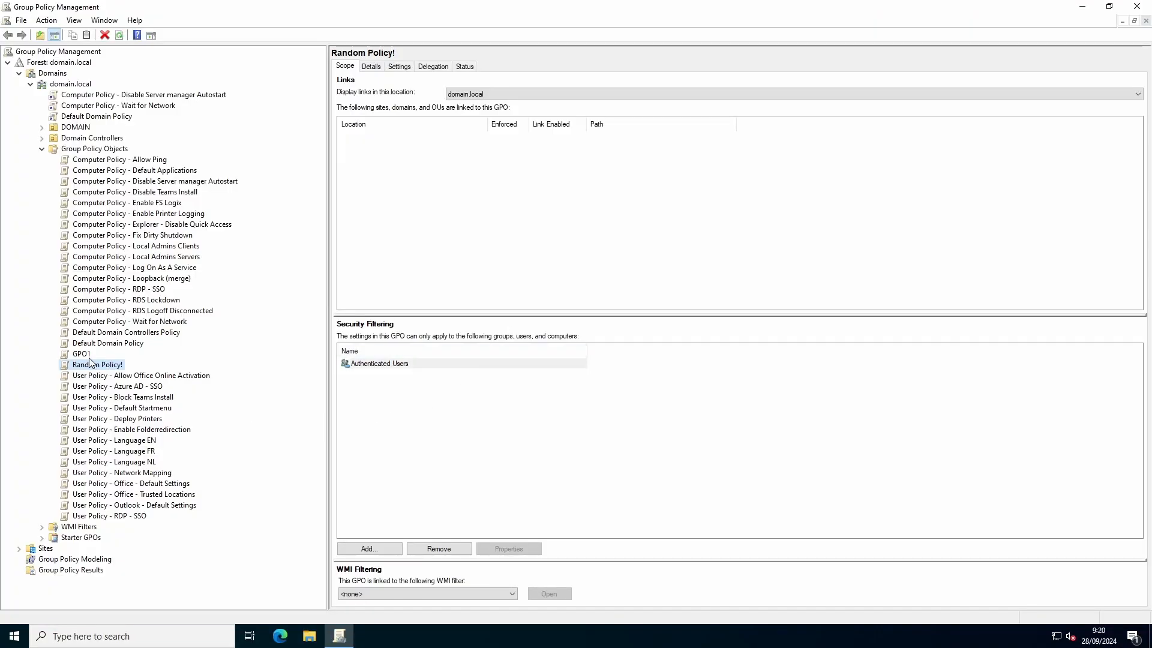
# Delete Random Policy! and create GPOs 'Computer Policy - USB Restrictions' and 'User Policy - Desktop Wallpaper'.
pyautogui.rightClick(81, 354)
pyautogui.write('Computer Policy - USB')
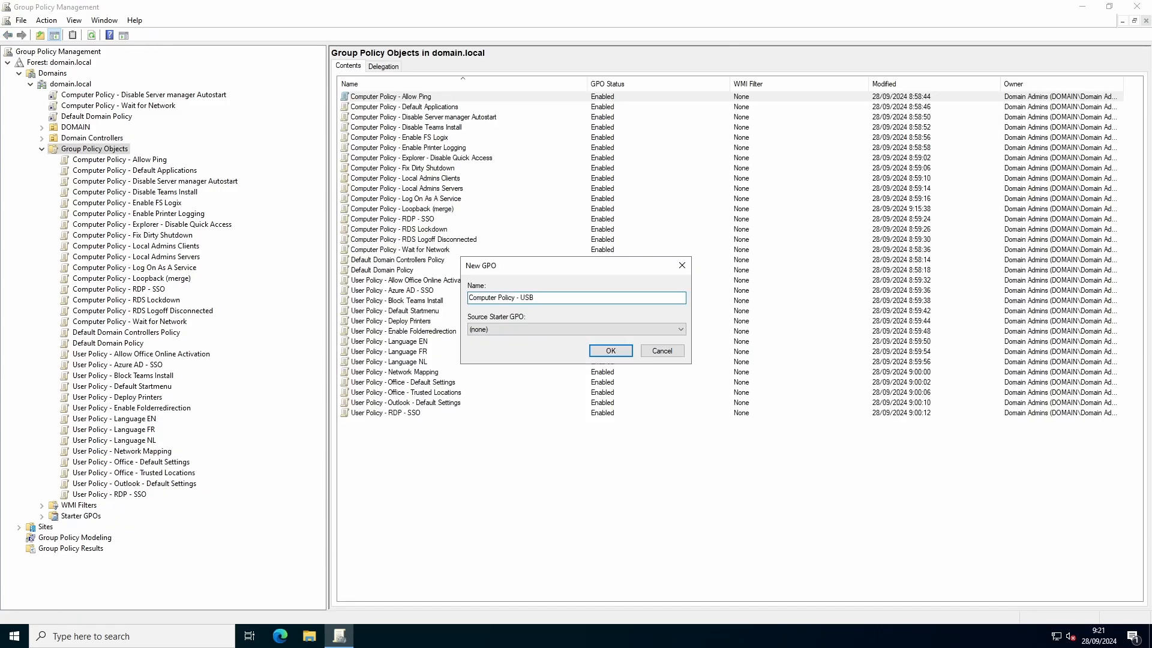
pyautogui.write('Restrict')
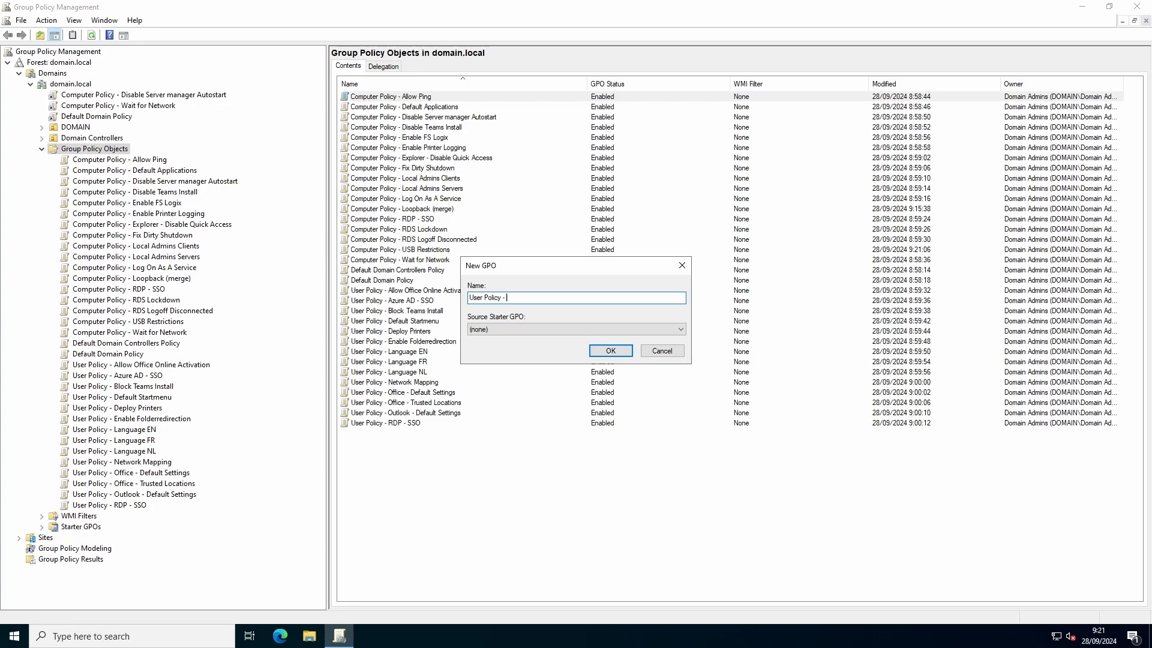
pyautogui.write('Desktop Wall')
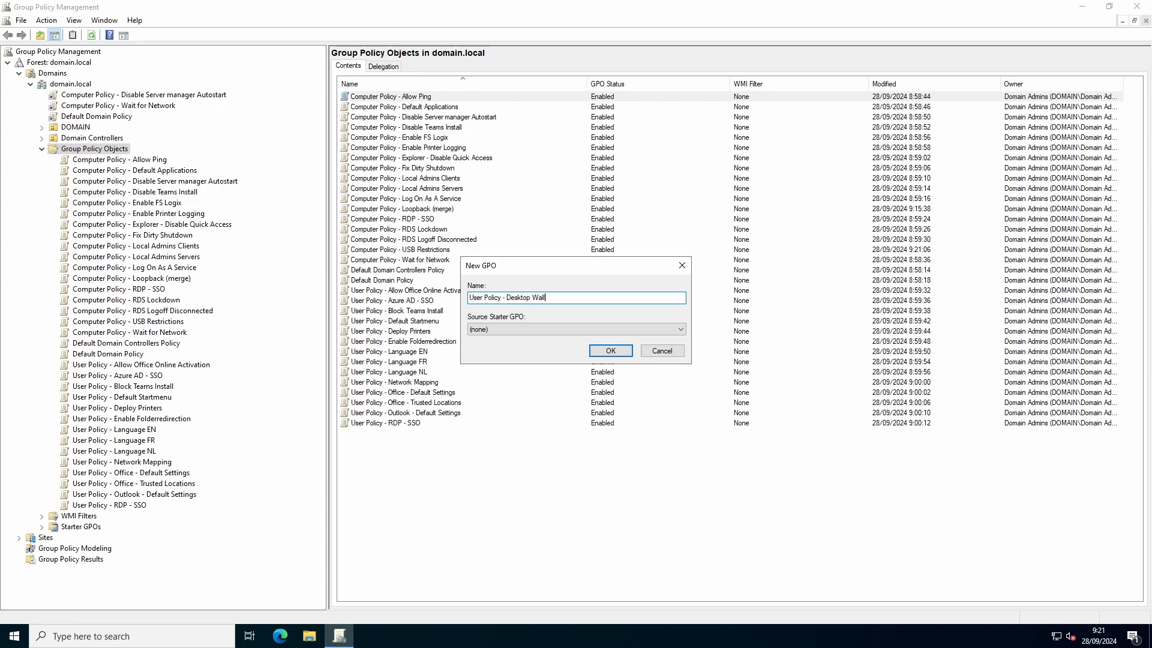
pyautogui.click(610, 350)
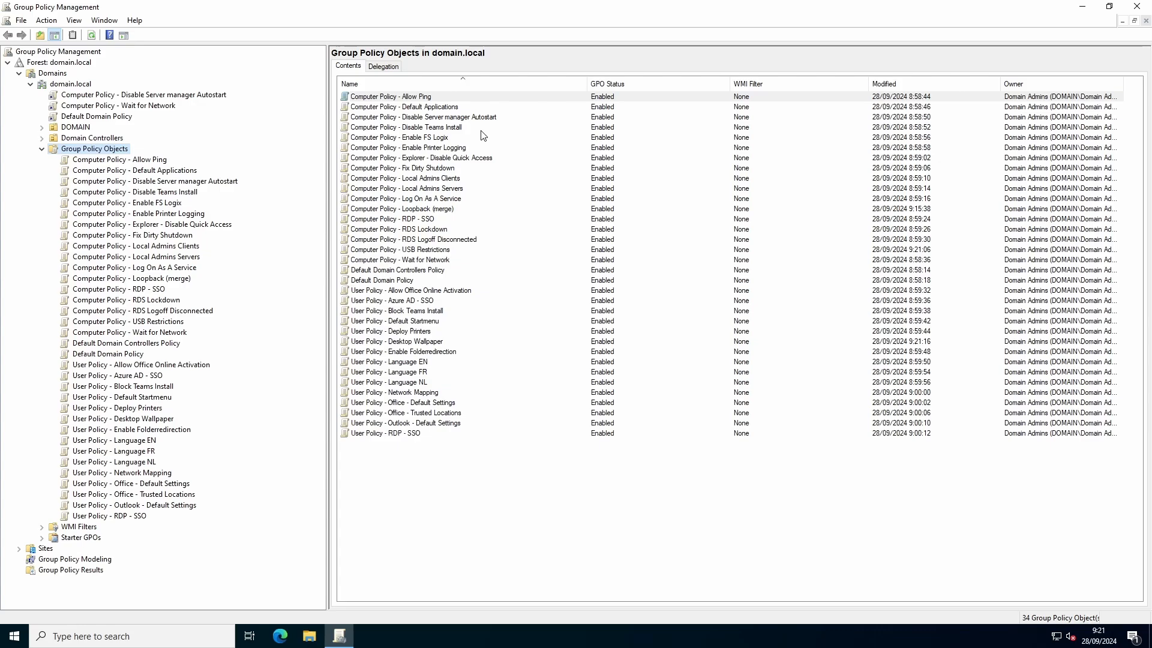
pyautogui.moveTo(217, 351)
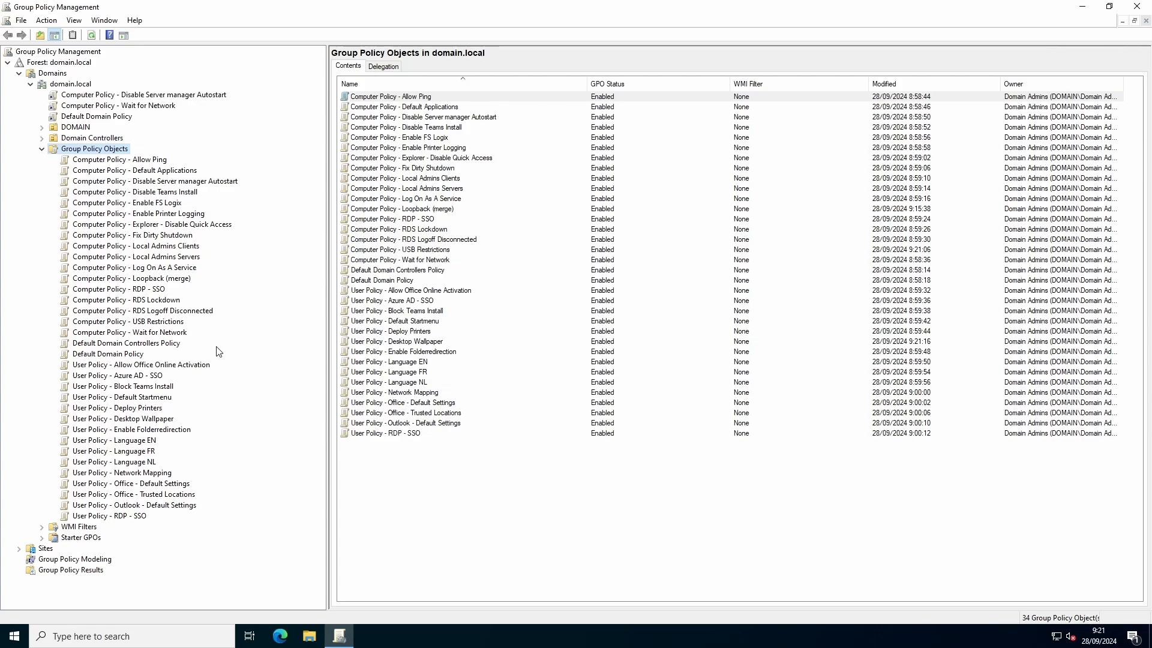
# Expand RDS Logoff Disconnected's settings report to show its 6-hour disconnected-session limit.
pyautogui.click(127, 300)
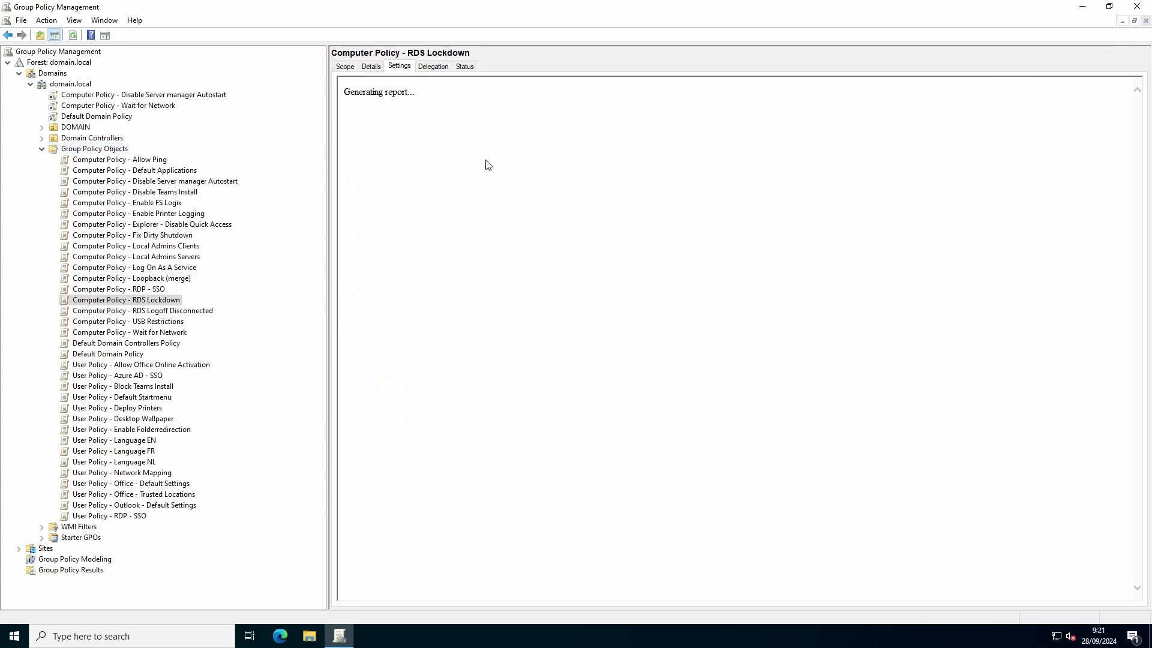
pyautogui.moveTo(641, 331)
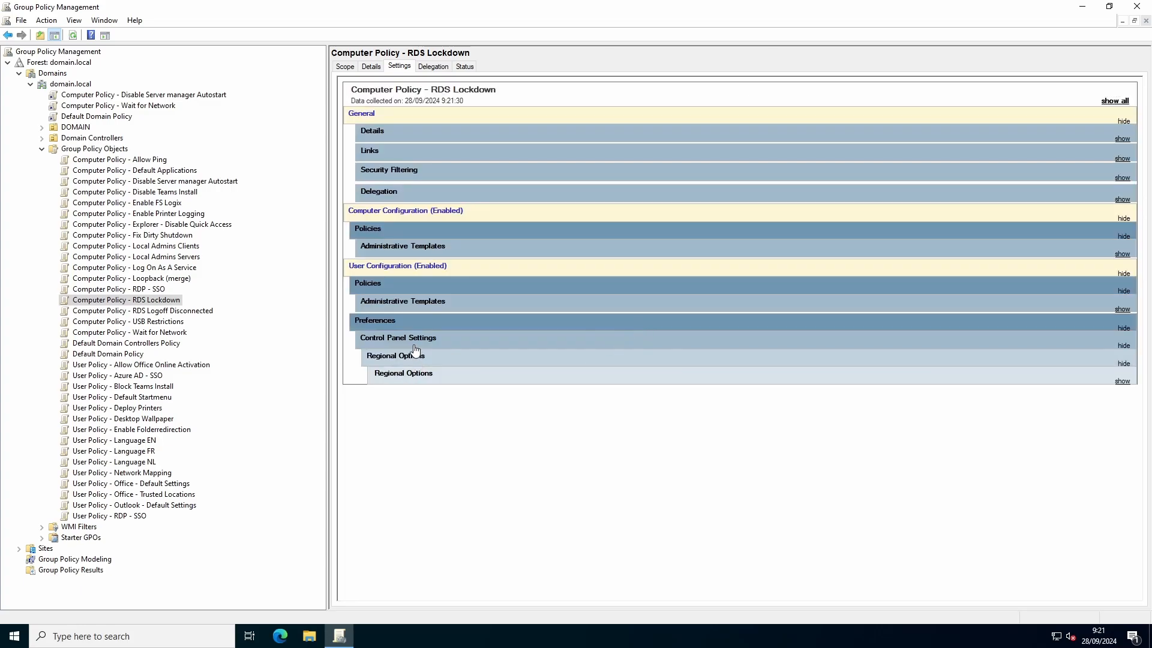
pyautogui.click(1123, 254)
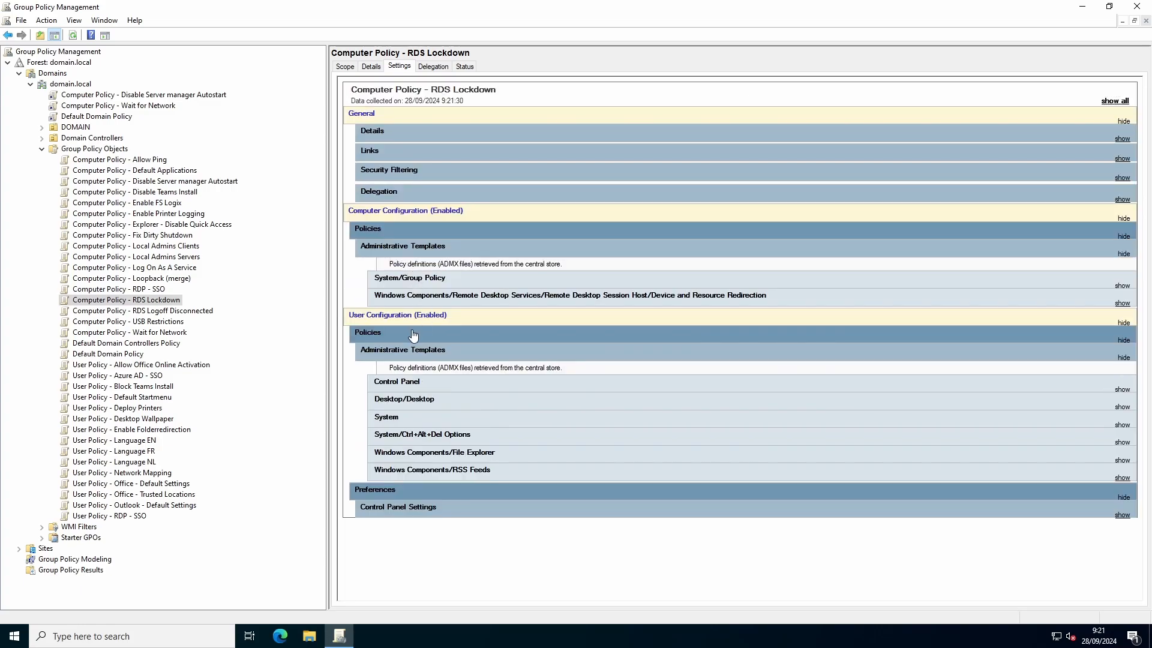
pyautogui.click(143, 310)
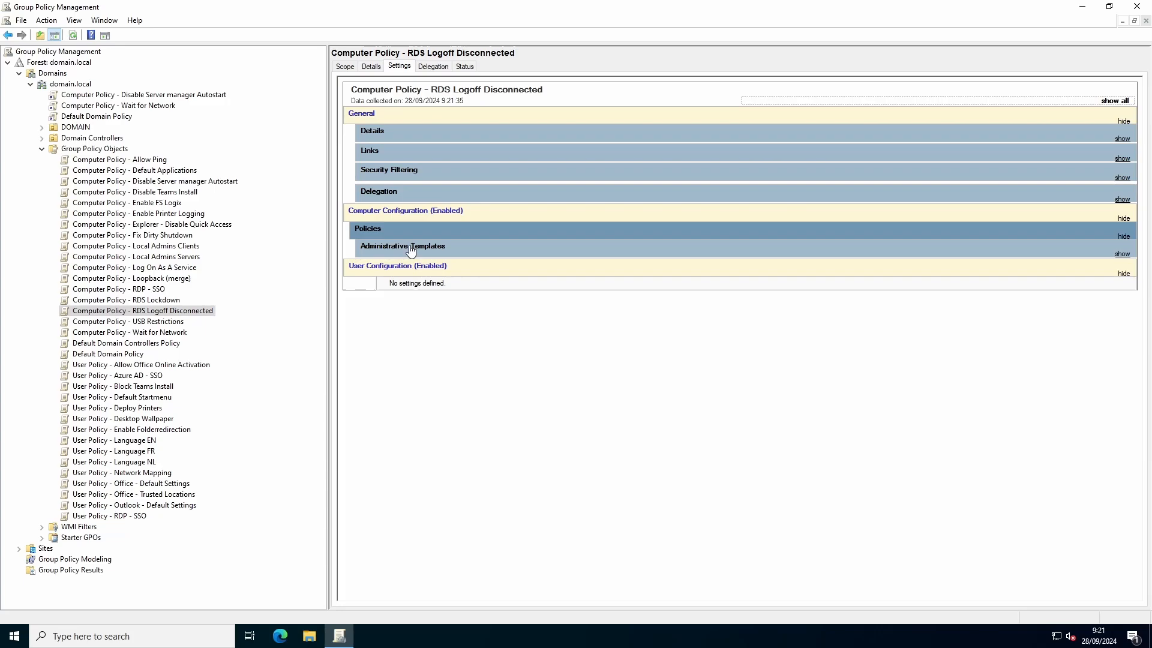
pyautogui.click(1122, 253)
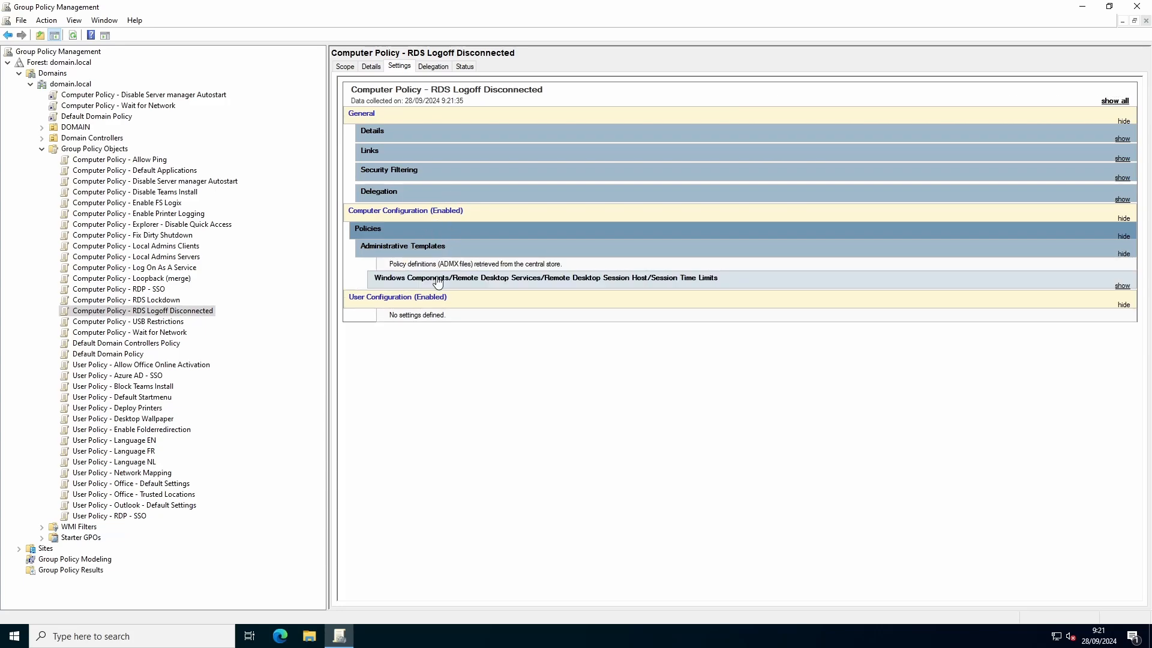
pyautogui.click(1122, 286)
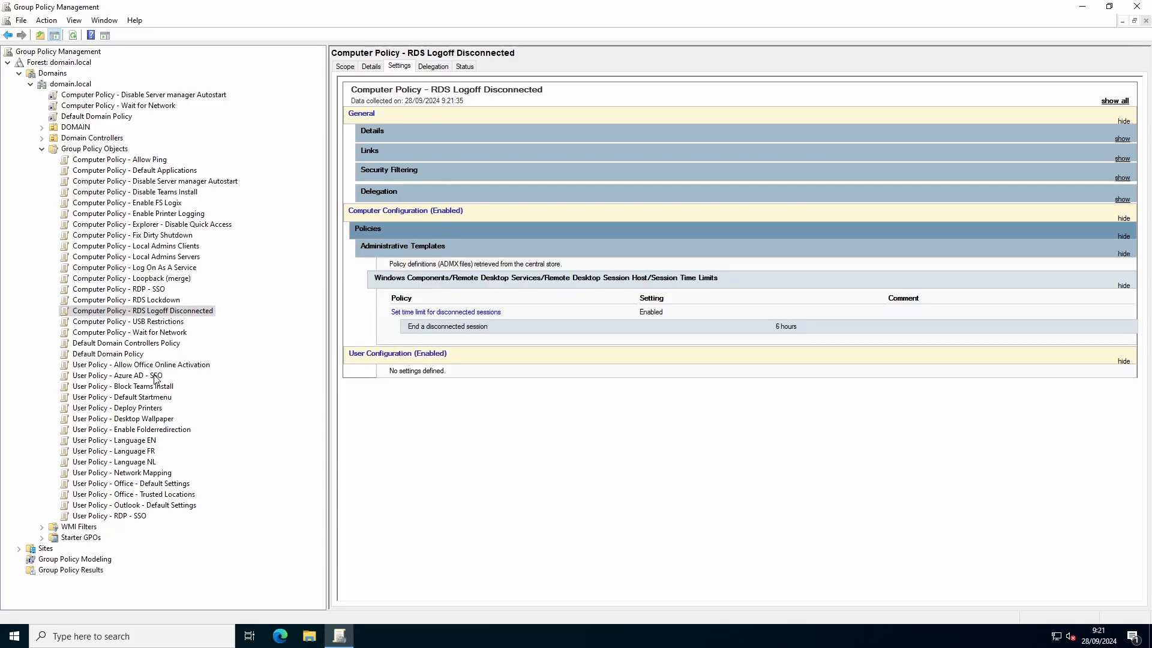
pyautogui.moveTo(510, 417)
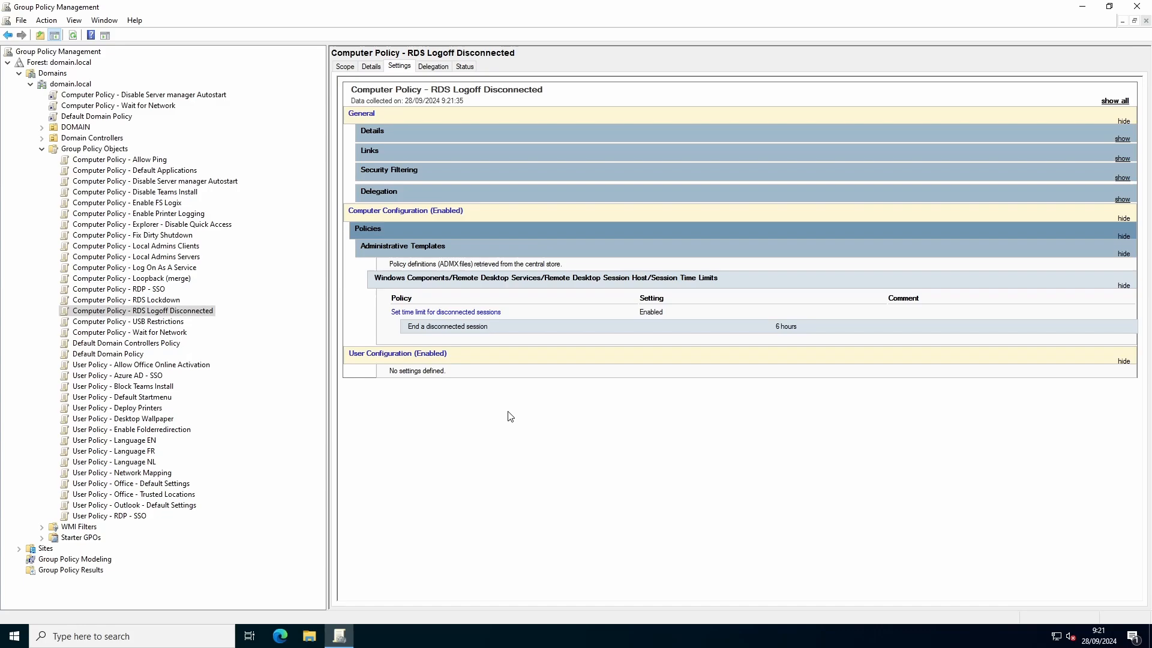